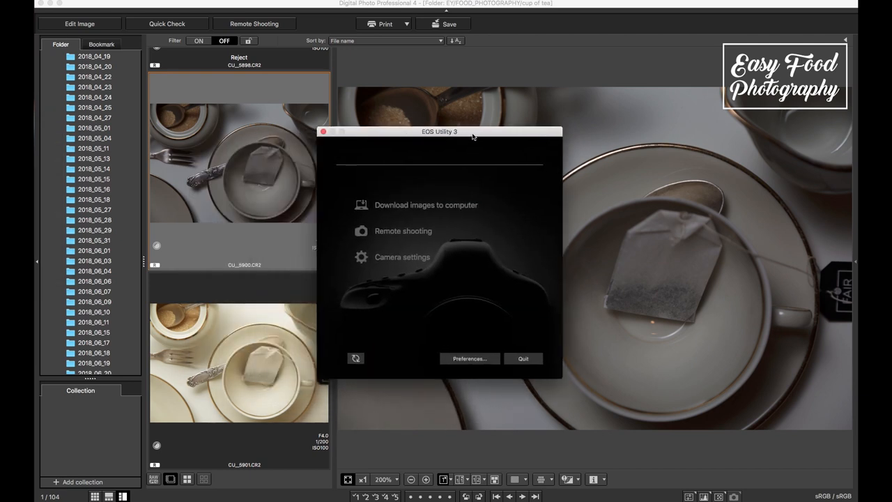
mouse_move(324, 8)
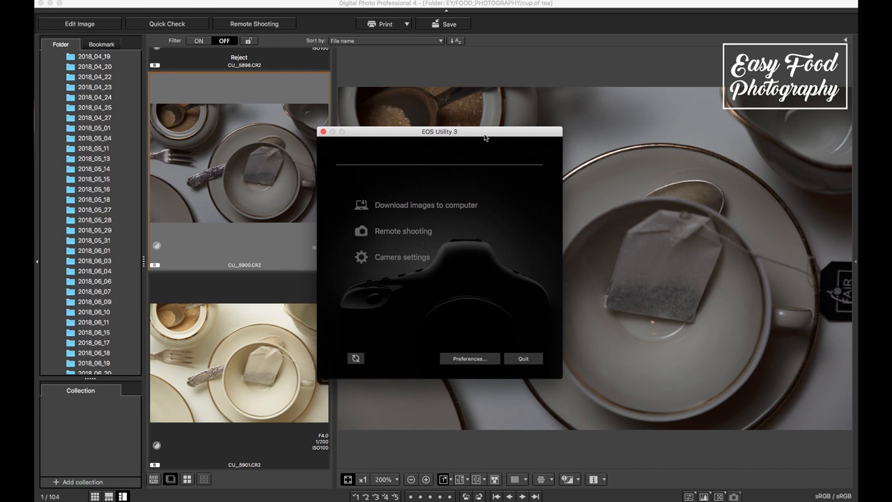
mouse_move(488, 135)
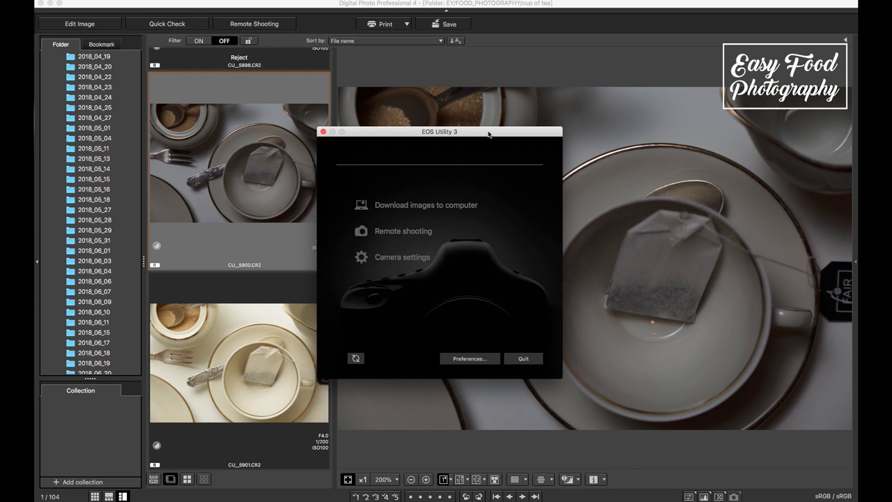
- Drag the EOS Utility 3 window off the tea cup preview
drag(488, 134, 504, 131)
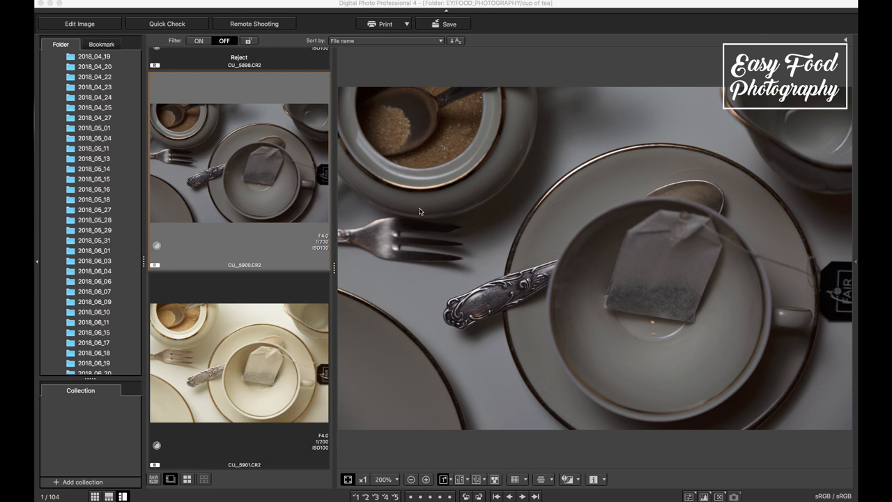
mouse_move(517, 250)
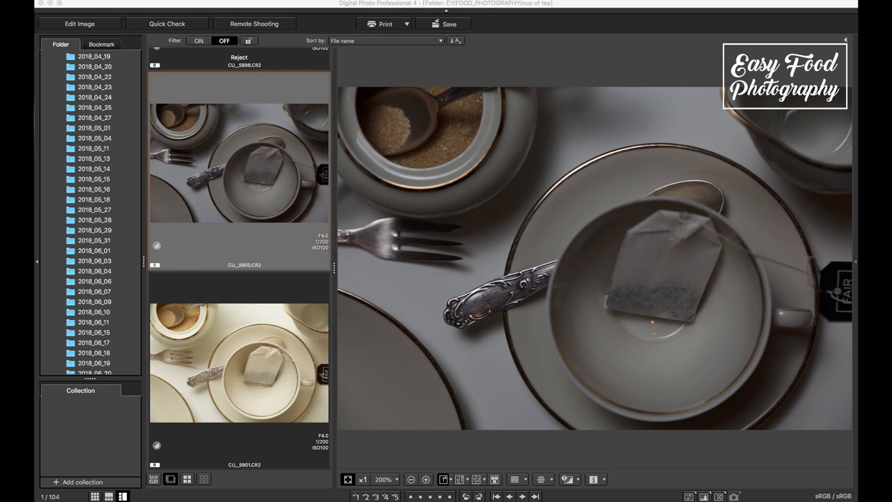
- Open CU_5900.CR2 in the Edit Image view with its adjustment tools
click(80, 23)
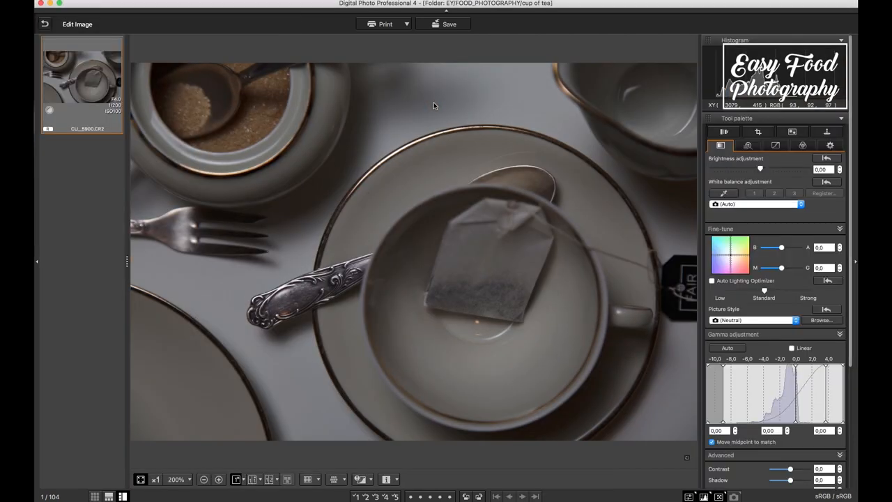
mouse_move(575, 162)
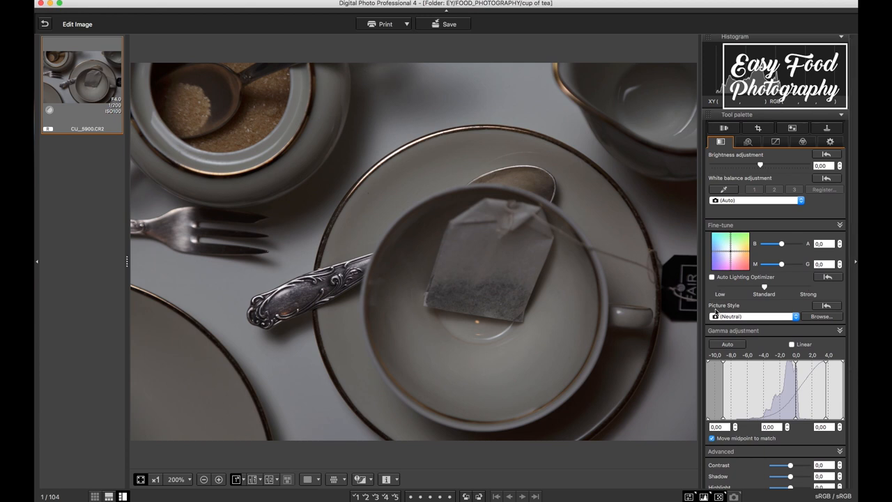
mouse_move(568, 276)
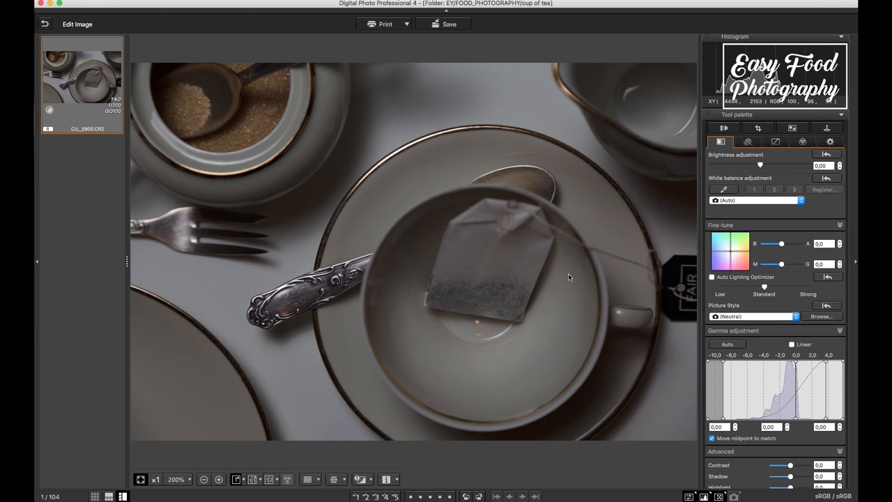
mouse_move(370, 359)
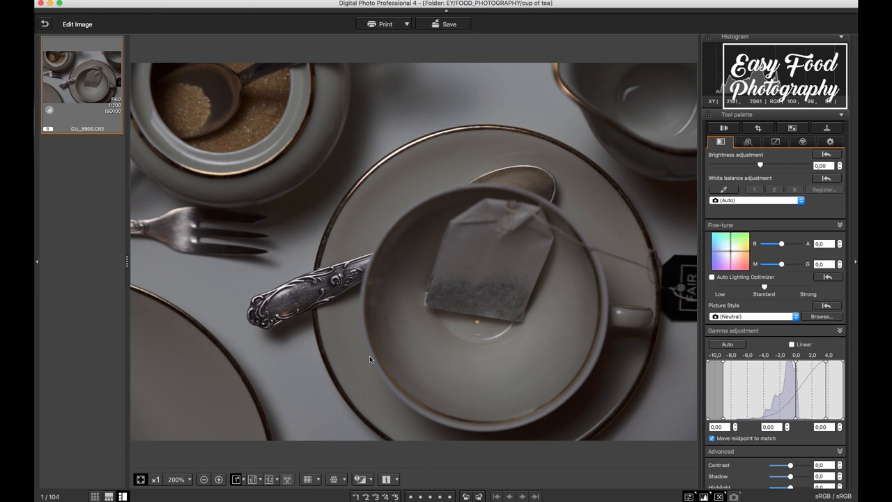
mouse_move(691, 288)
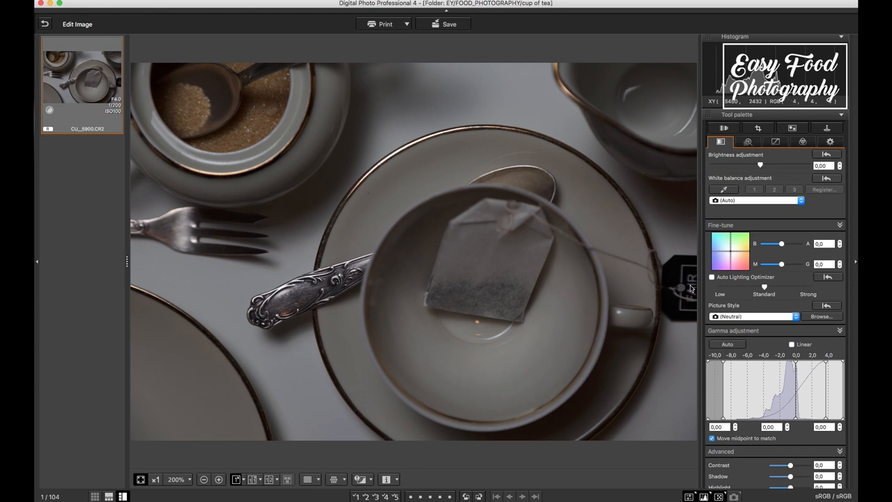
mouse_move(799, 318)
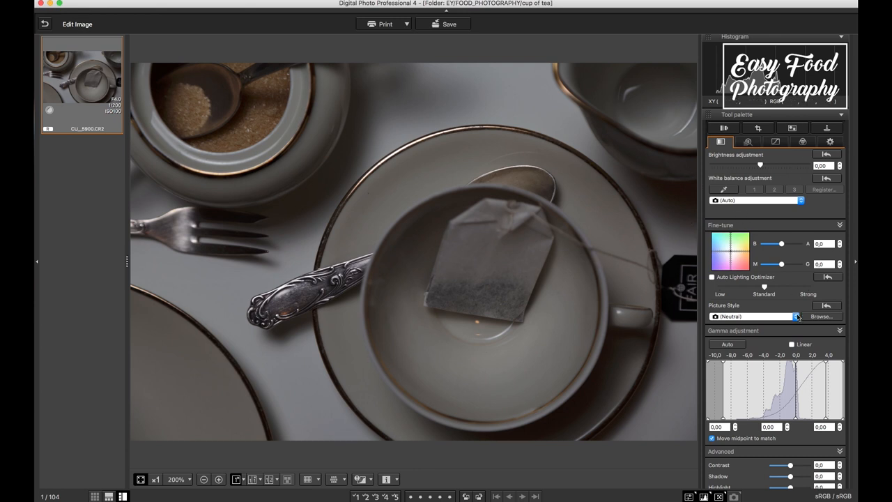
- Return to the main browser and scroll through the cup-of-tea thumbnails
click(44, 24)
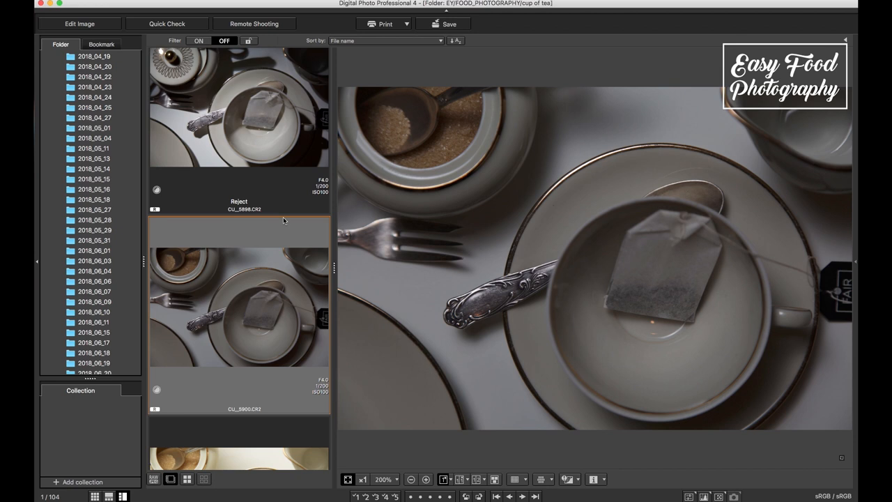
mouse_move(286, 223)
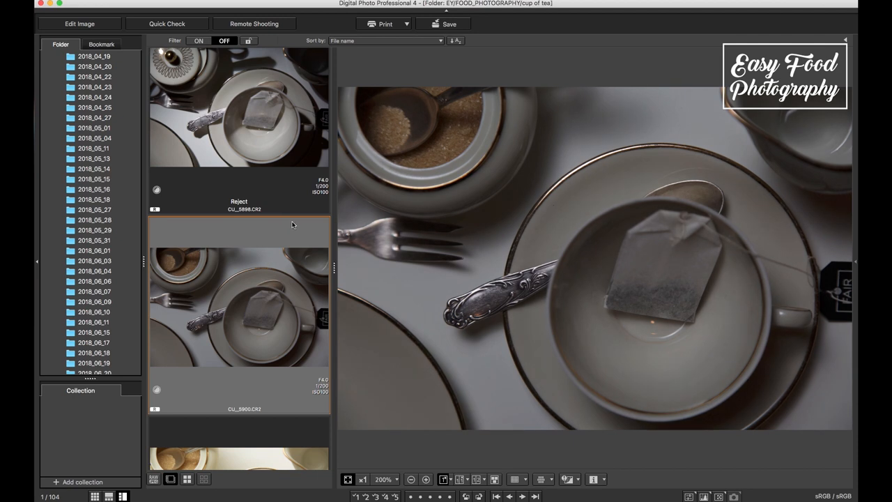
mouse_move(294, 228)
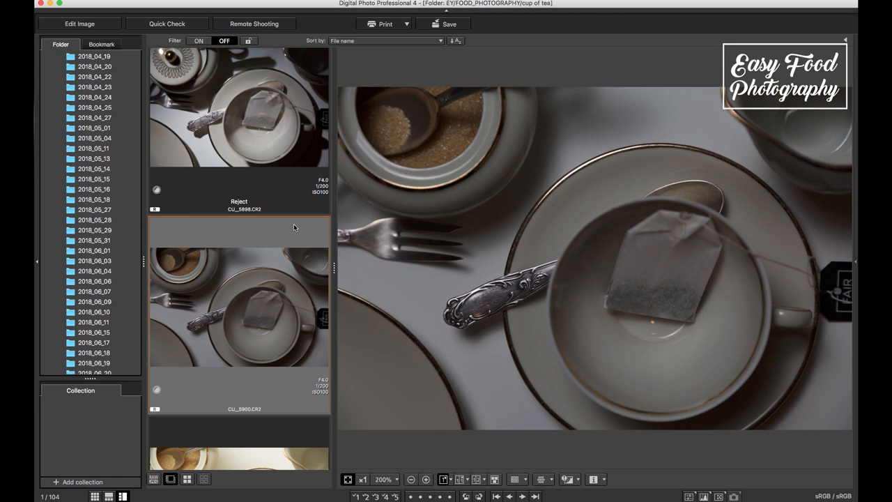
scroll(down, 3)
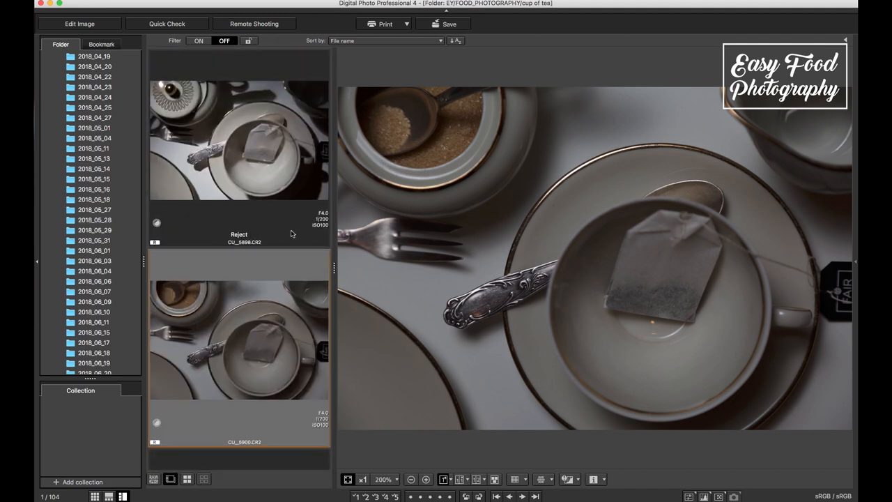
scroll(down, 3)
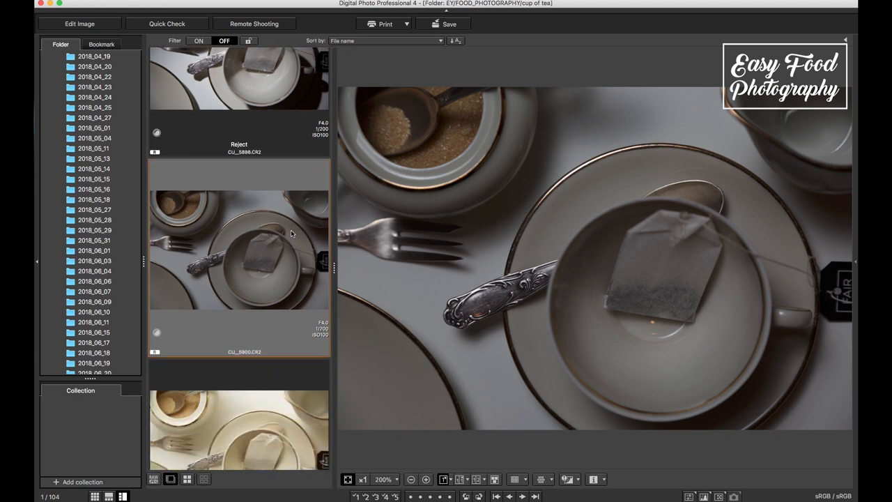
scroll(up, 3)
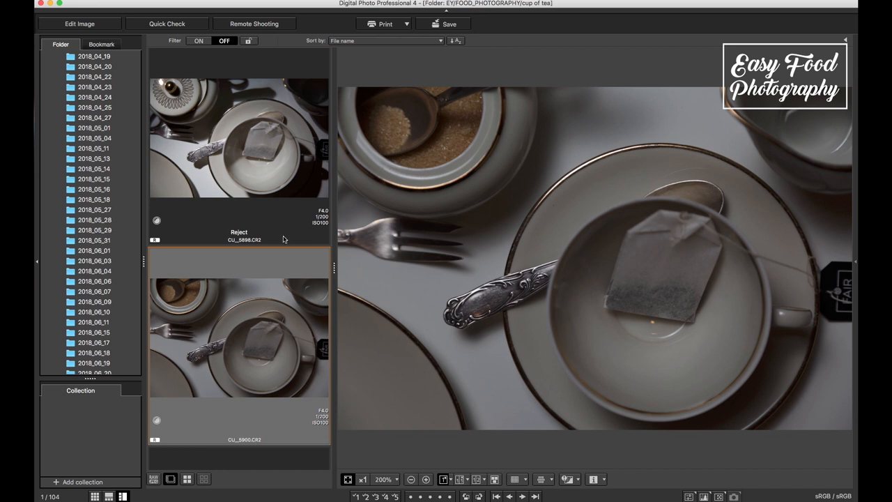
mouse_move(277, 222)
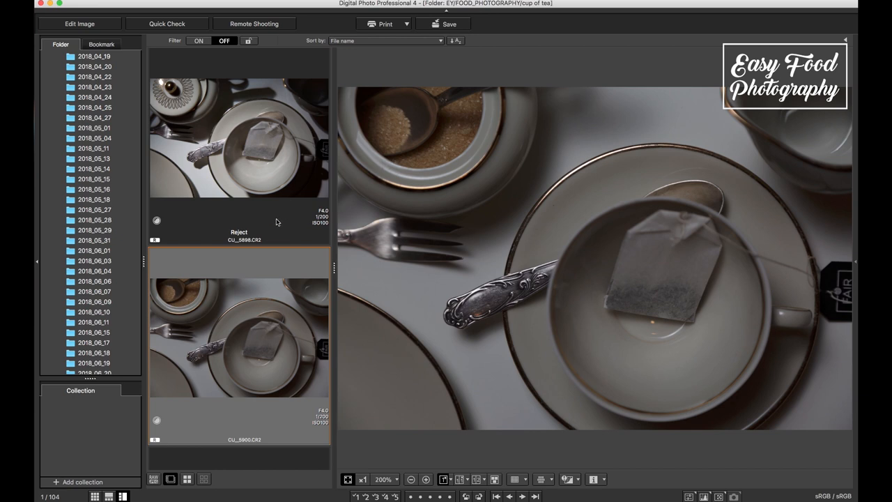
mouse_move(277, 222)
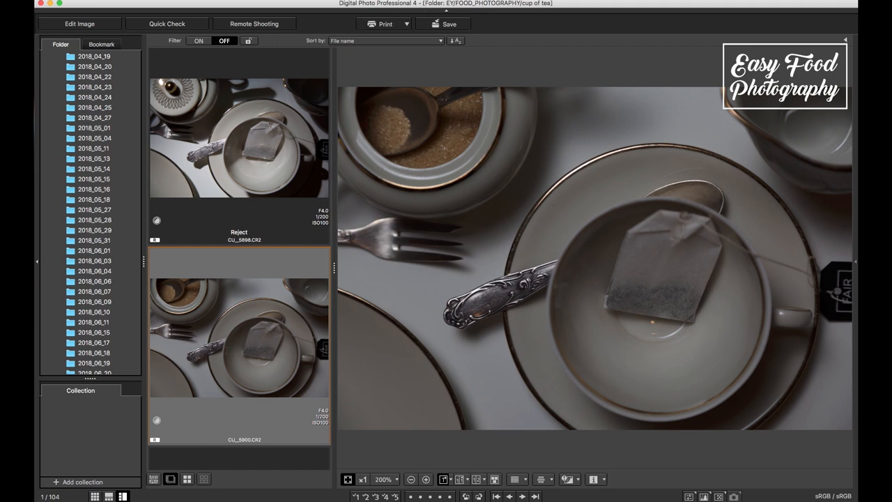
mouse_move(140, 196)
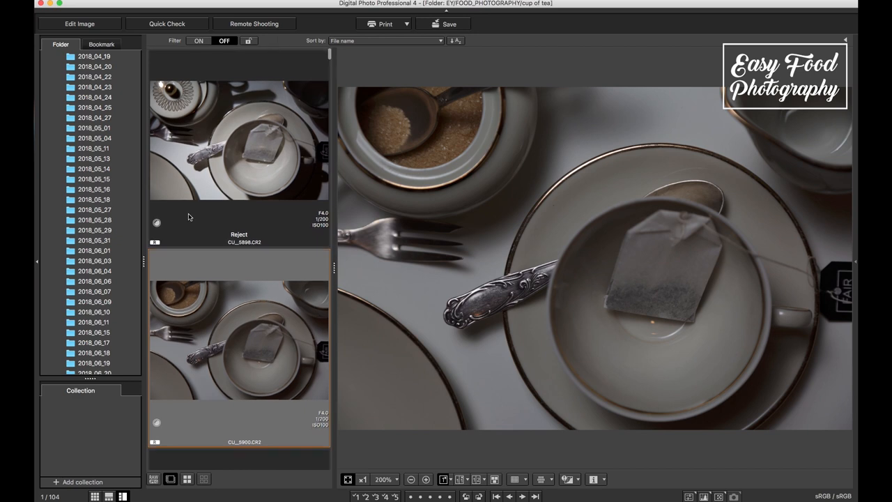
mouse_move(287, 164)
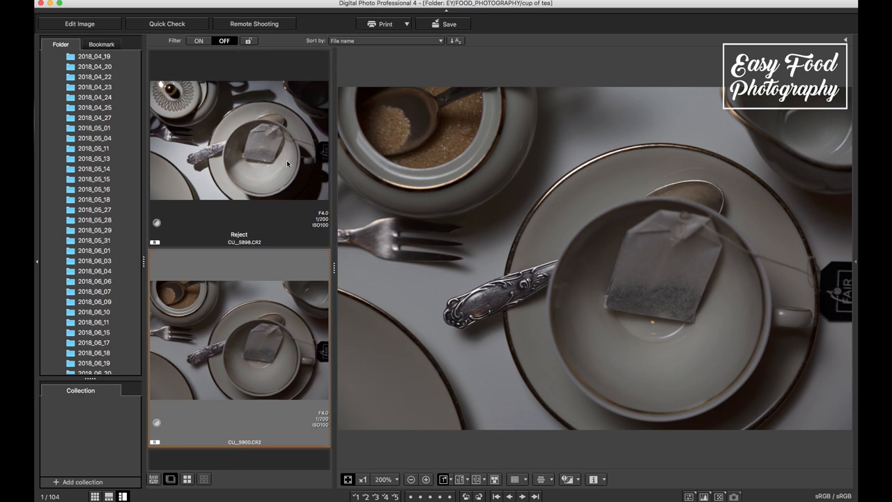
mouse_move(223, 182)
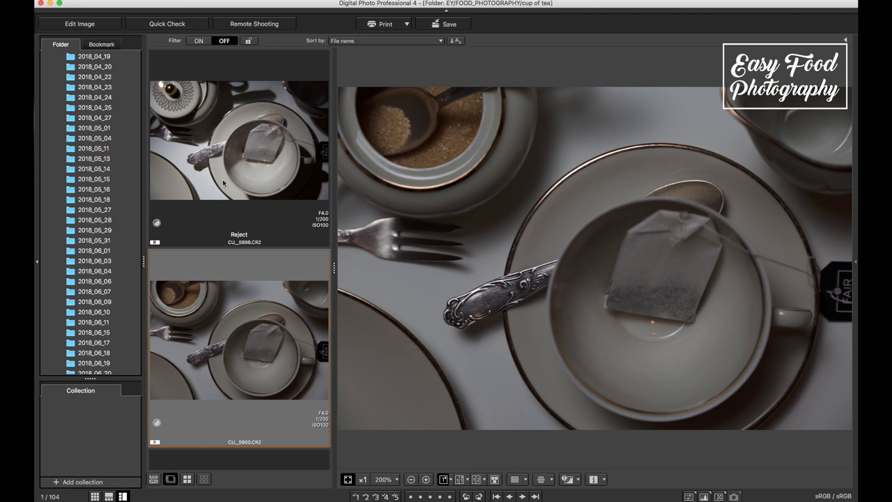
mouse_move(236, 184)
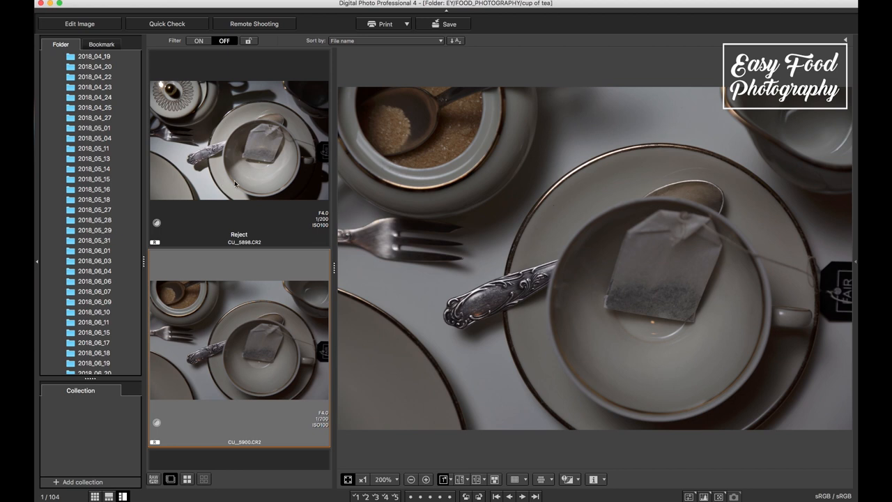
mouse_move(224, 249)
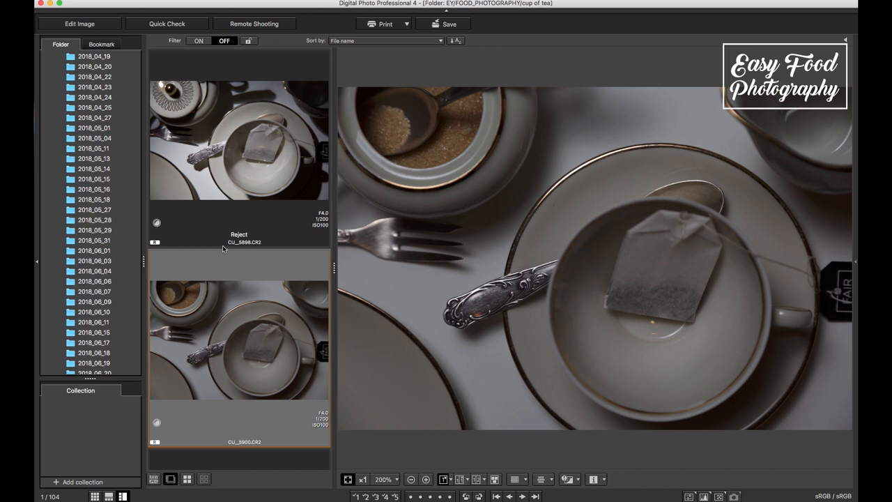
scroll(down, 3)
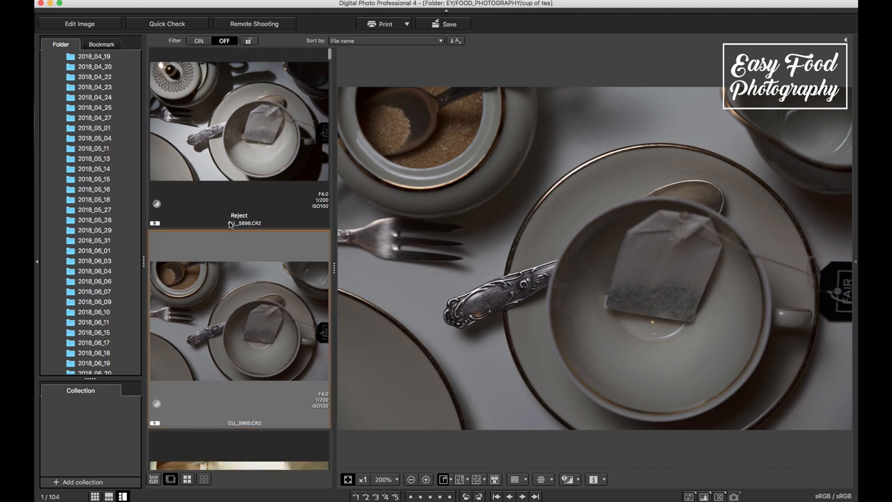
- Select the rejected CU_5898.CR2 thumbnail to show it in the large preview
click(239, 139)
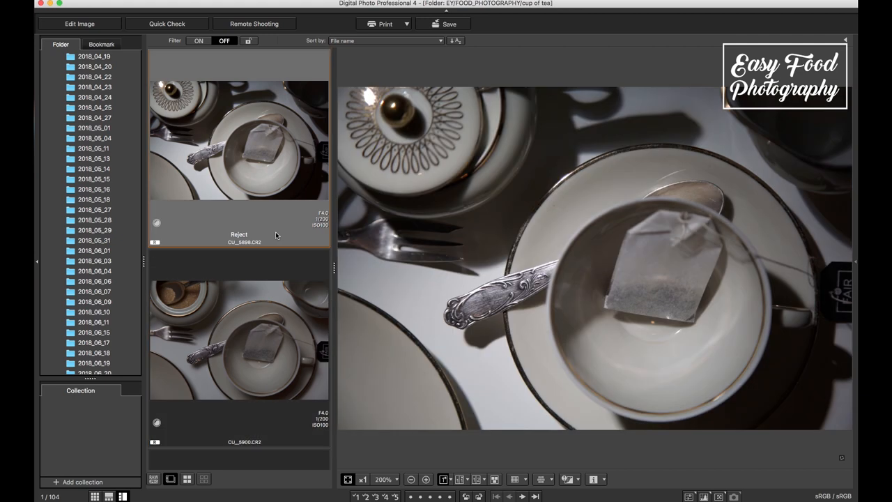
mouse_move(226, 50)
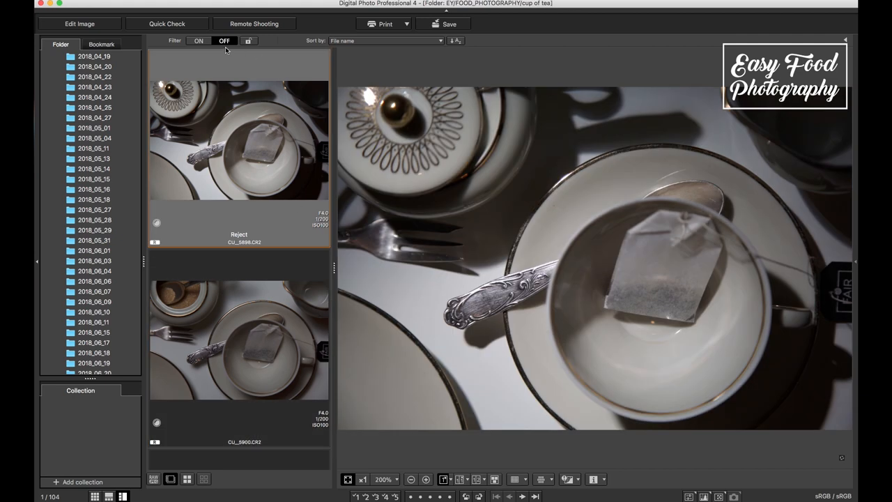
mouse_move(272, 157)
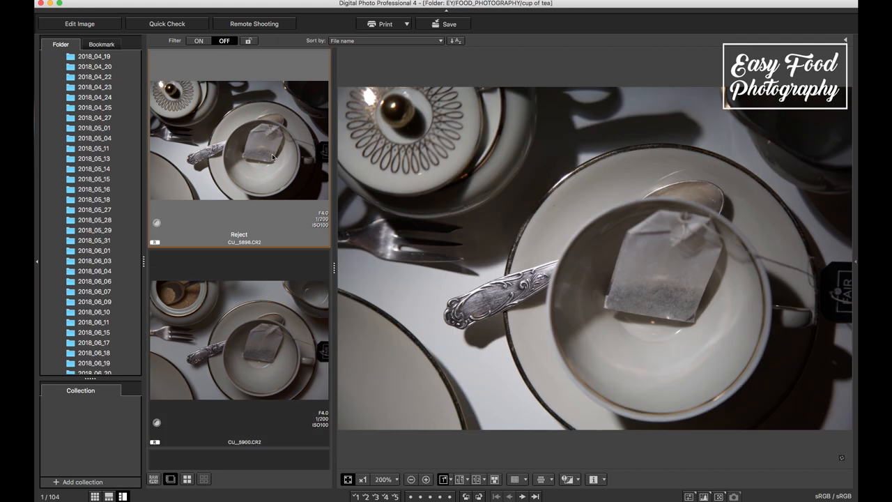
mouse_move(251, 174)
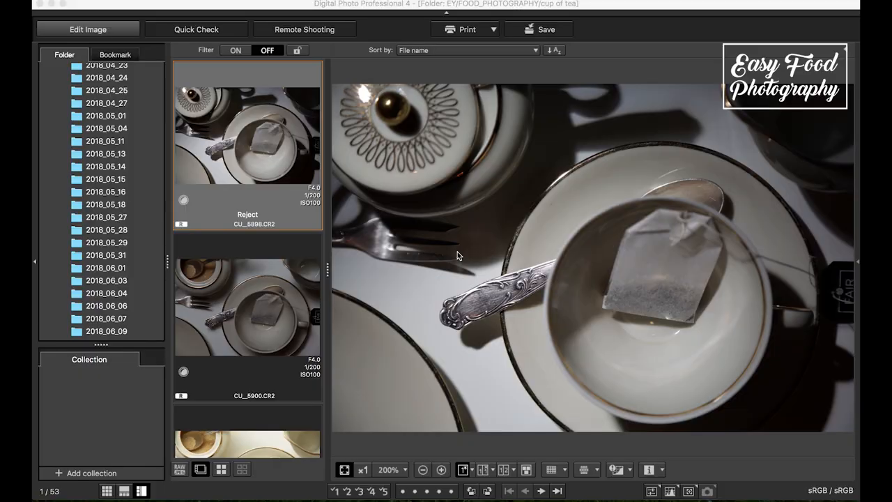
mouse_move(279, 214)
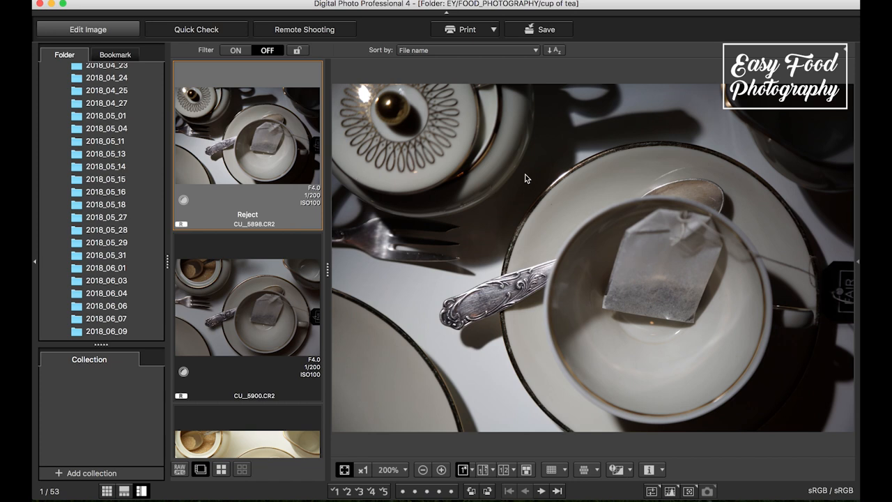
mouse_move(548, 166)
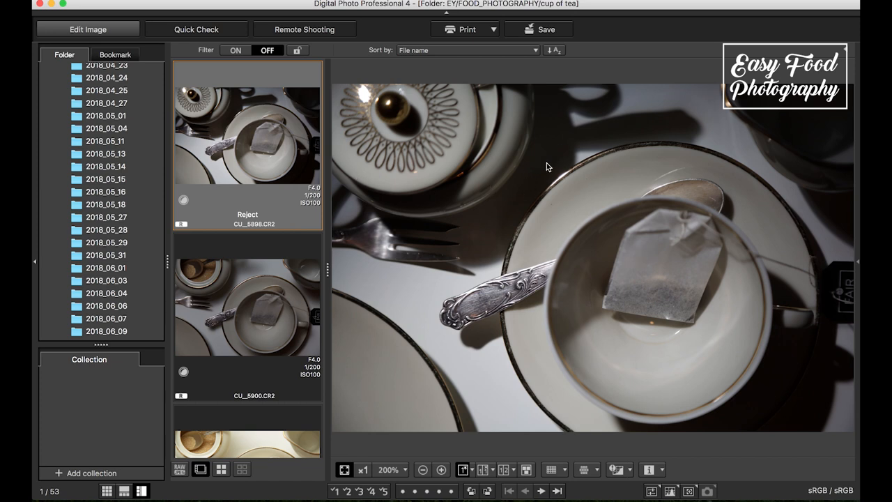
mouse_move(598, 162)
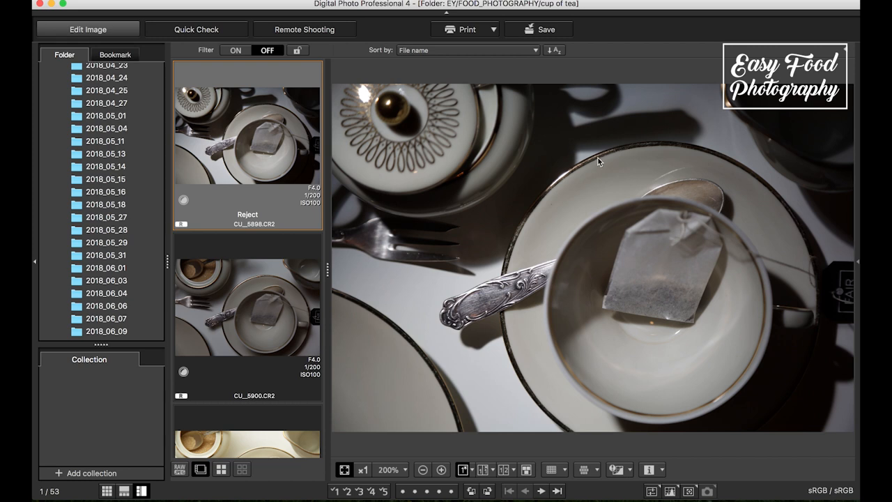
mouse_move(642, 201)
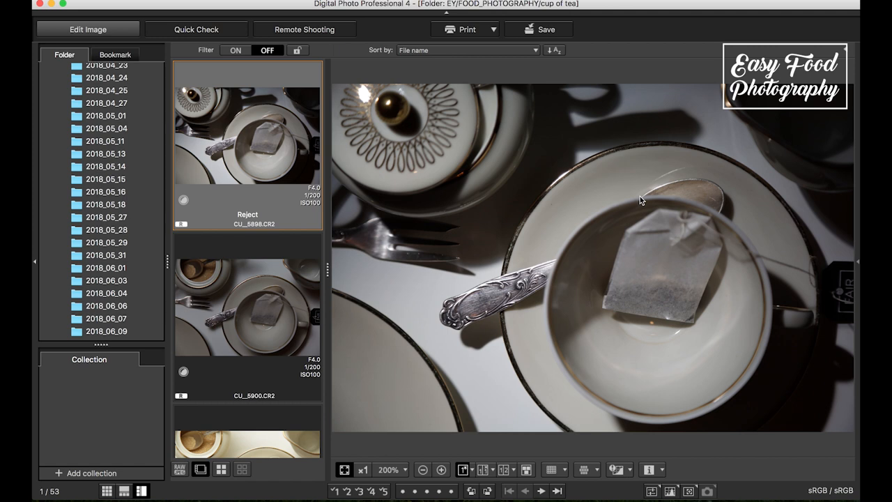
mouse_move(566, 174)
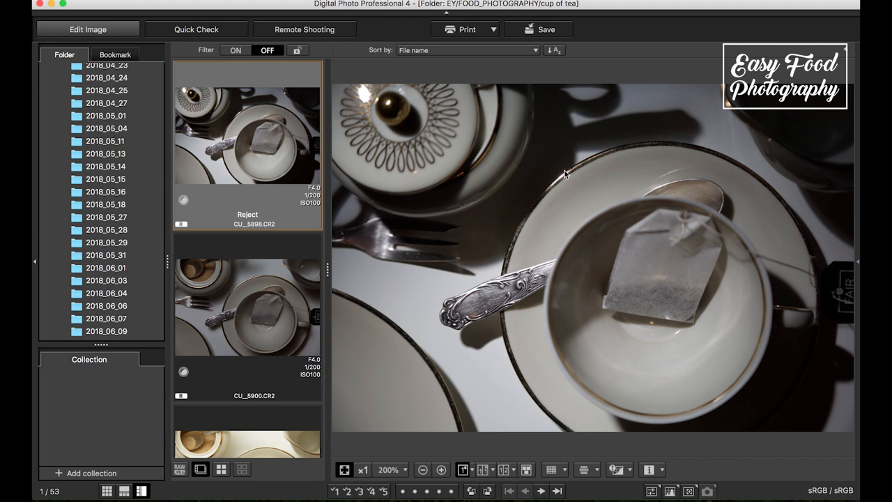
mouse_move(803, 312)
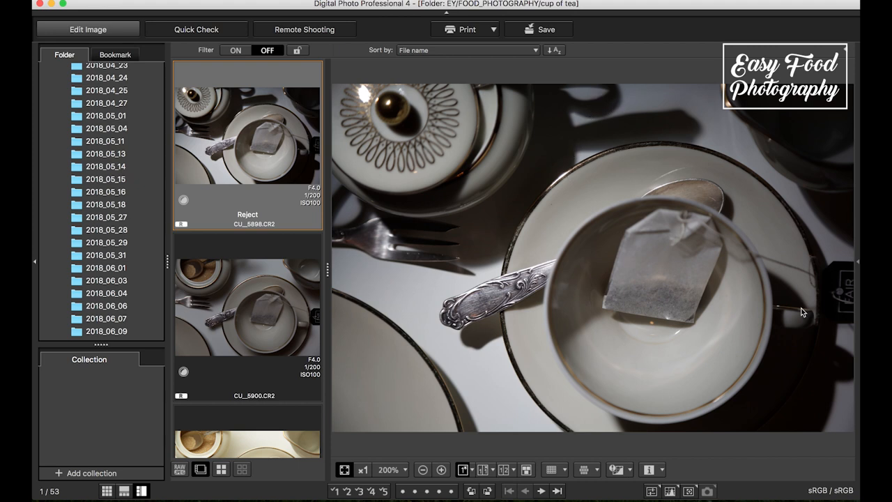
mouse_move(757, 408)
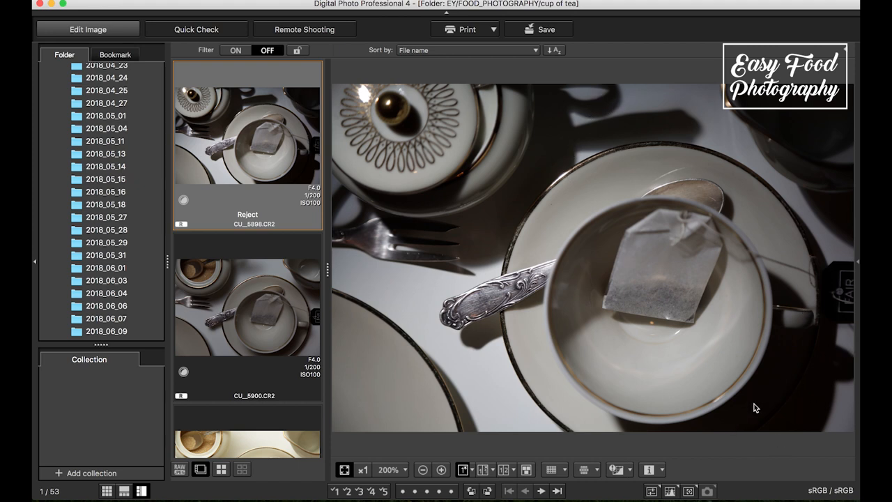
mouse_move(251, 251)
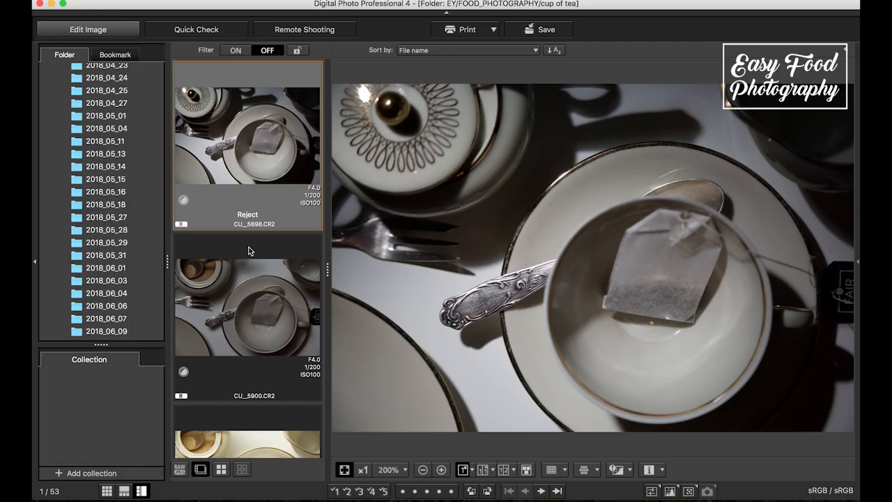
click(247, 307)
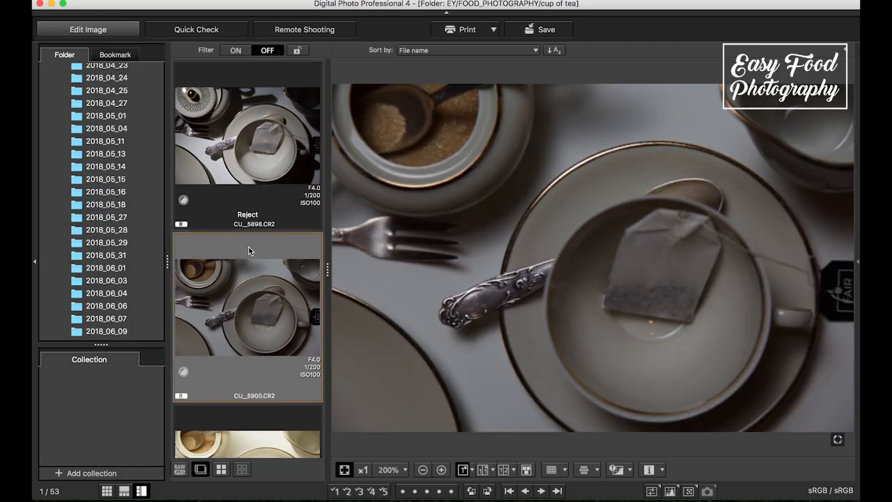
click(248, 133)
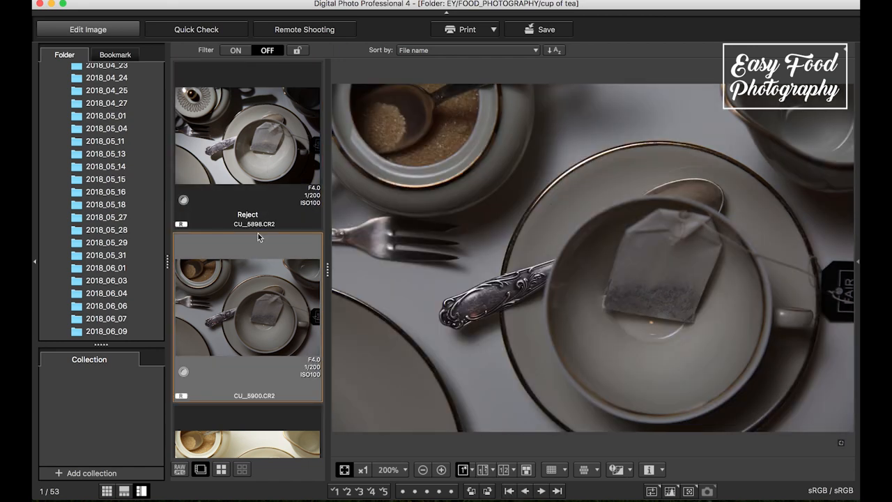
click(248, 136)
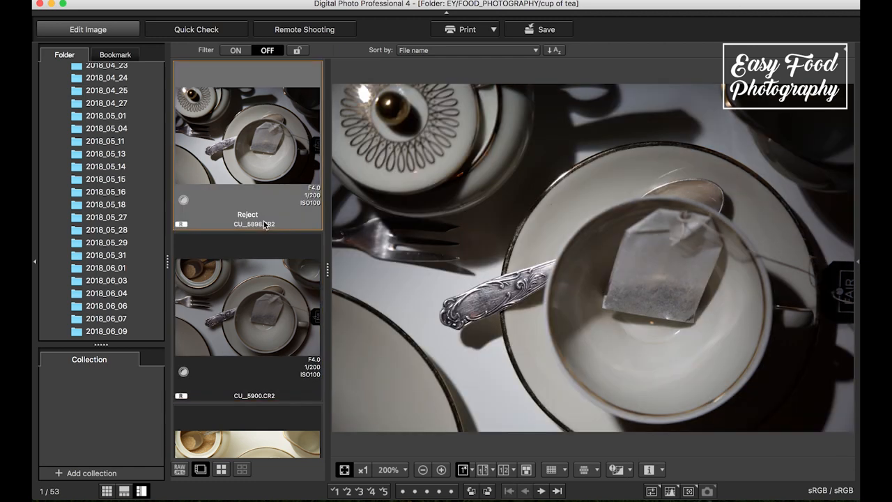
click(247, 306)
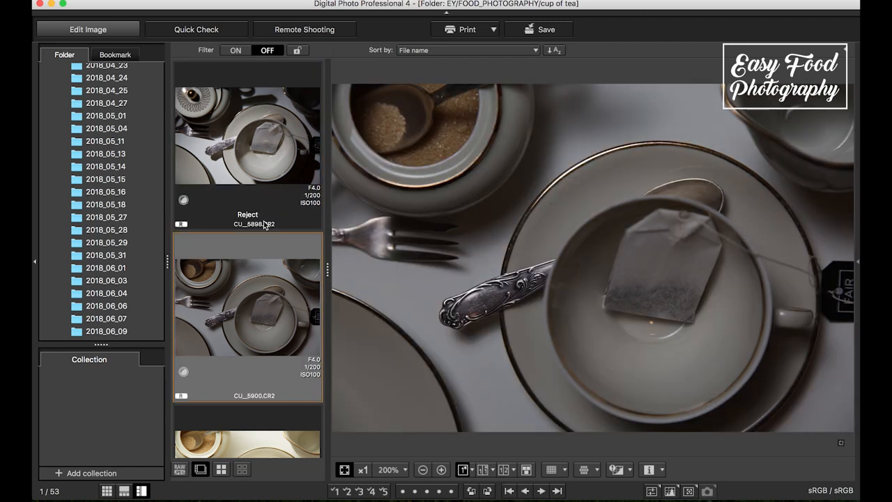
scroll(down, 3)
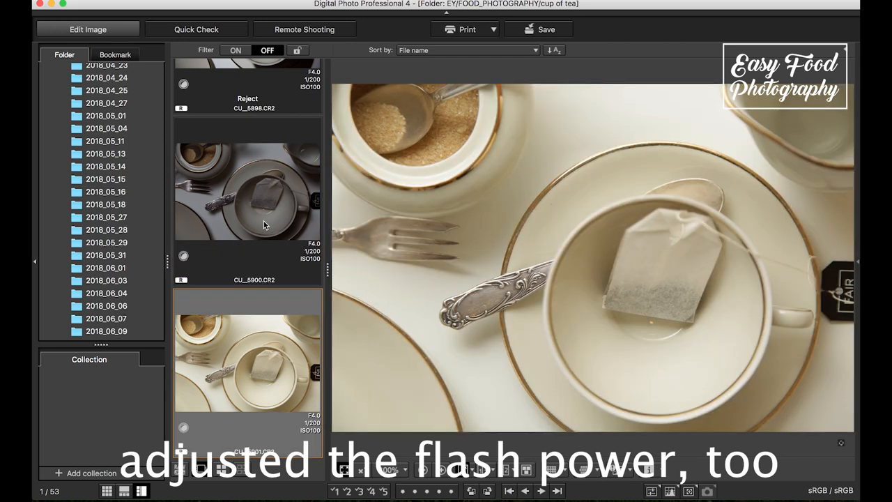
mouse_move(352, 236)
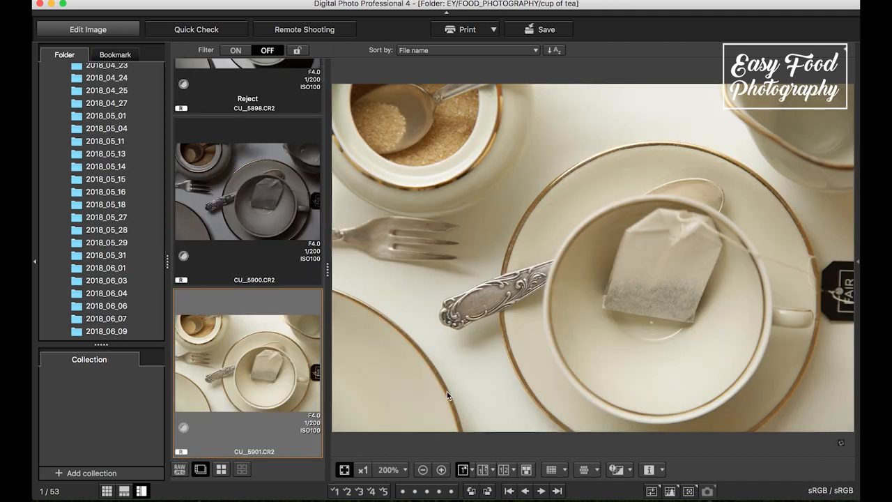
mouse_move(302, 285)
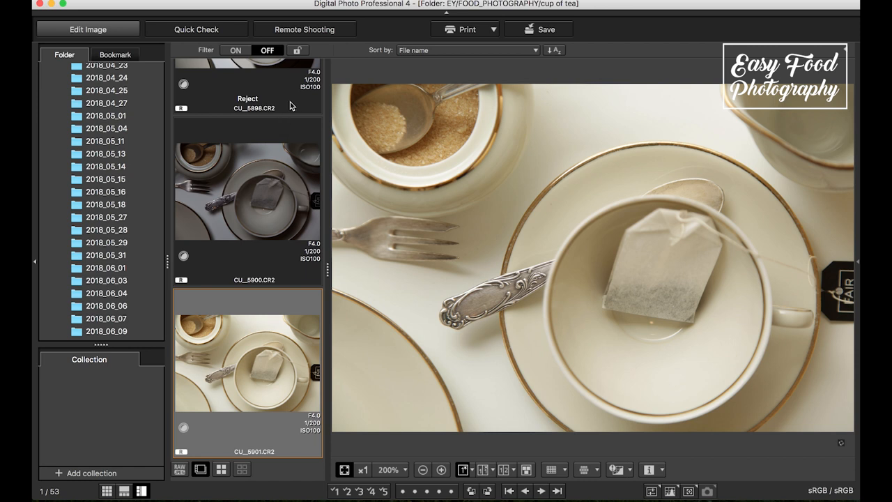
mouse_move(292, 102)
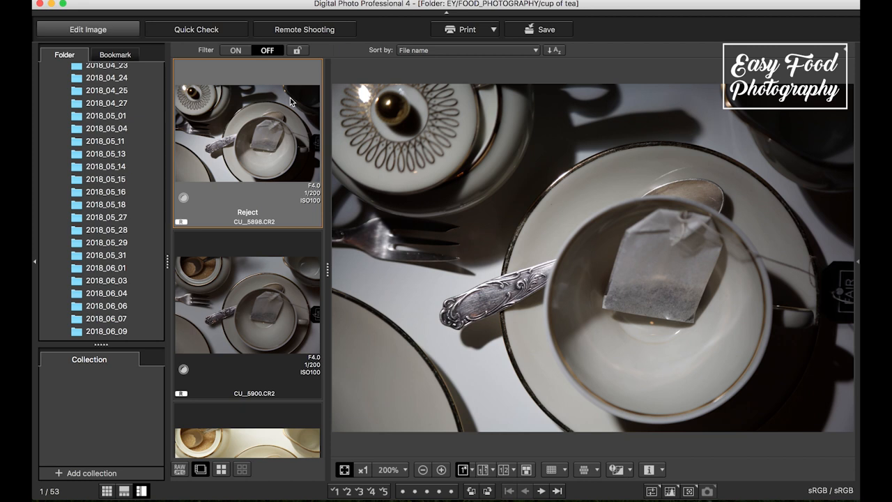
- Preview the cream-toned CU_5901.CR2, then scroll the filmstrip toward CU_5903.CR2
click(248, 305)
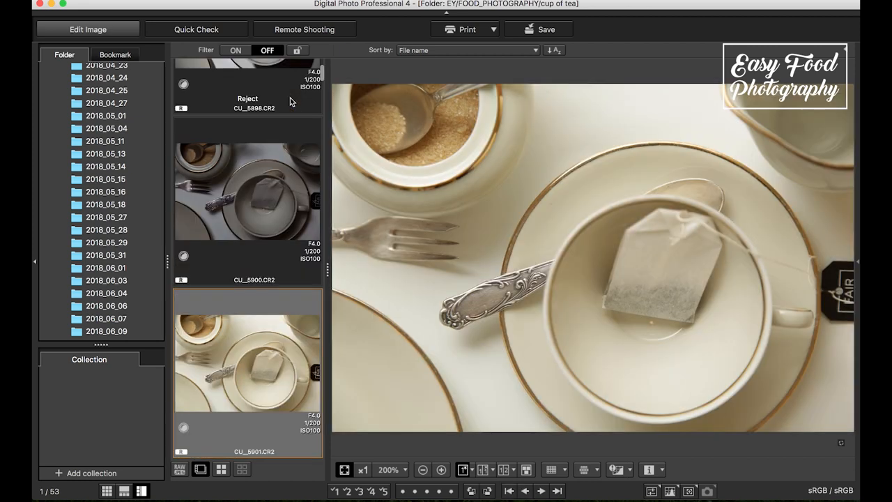
scroll(down, 3)
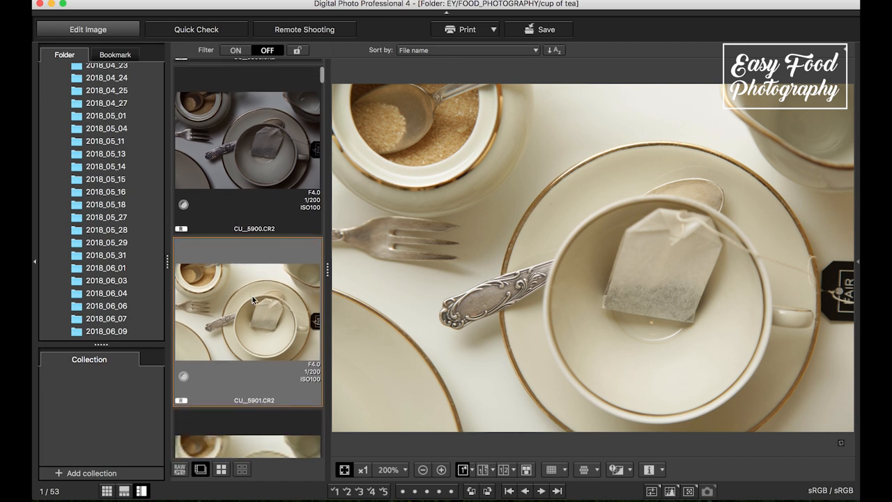
scroll(down, 3)
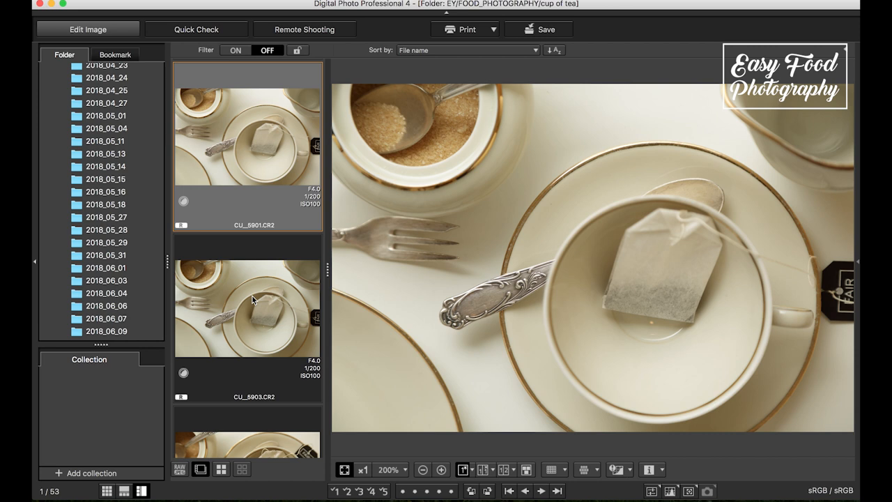
mouse_move(258, 274)
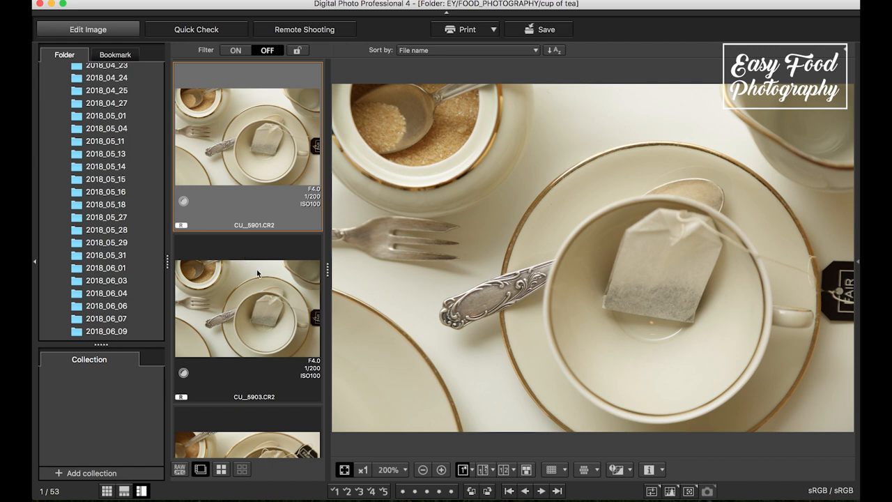
mouse_move(264, 276)
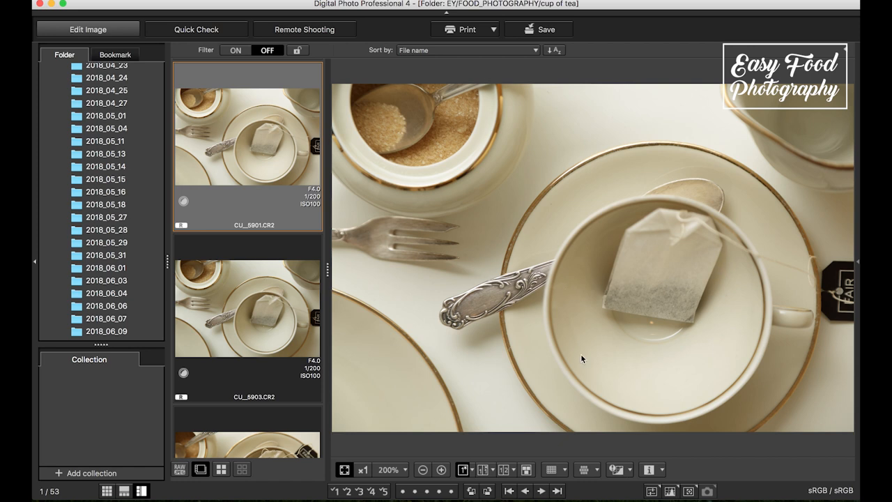
mouse_move(707, 297)
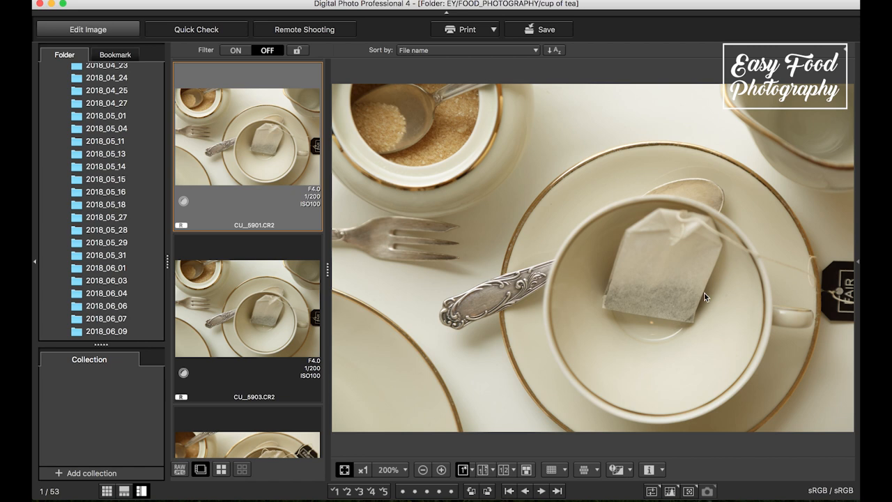
mouse_move(675, 319)
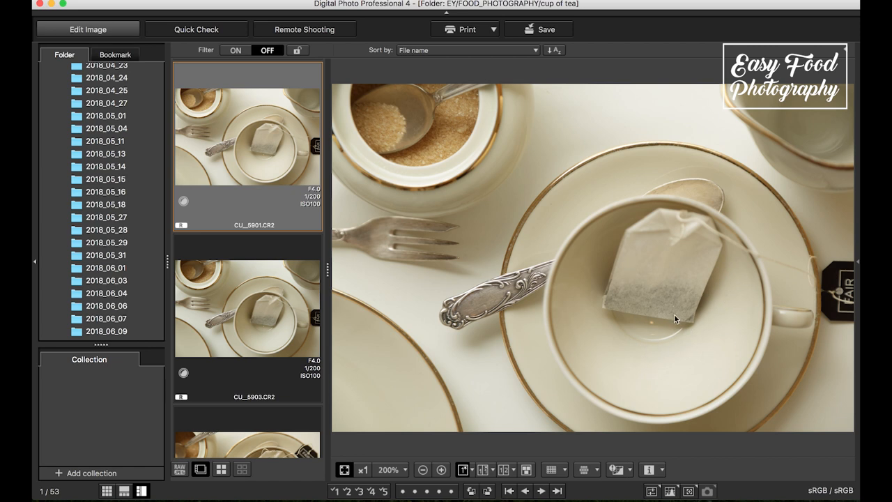
mouse_move(664, 285)
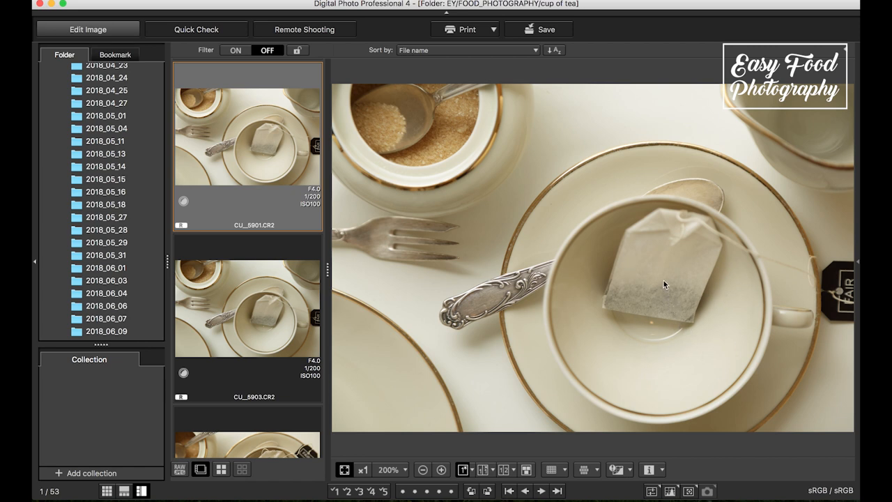
mouse_move(610, 319)
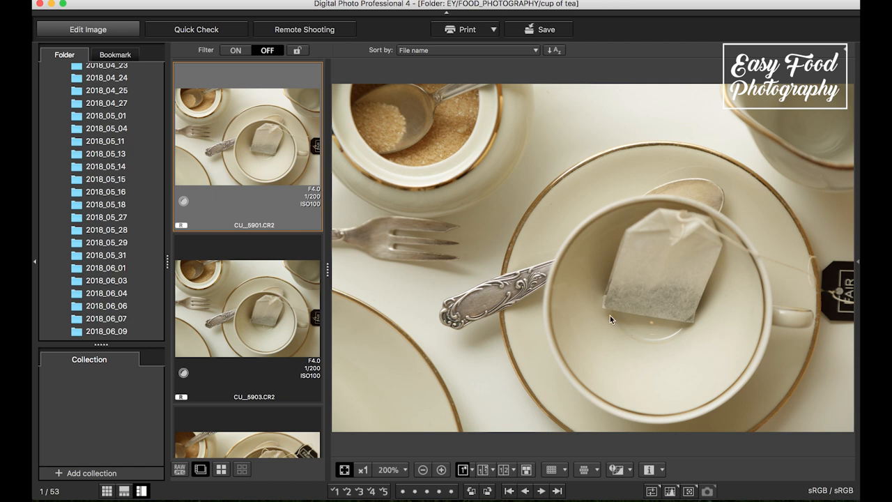
mouse_move(609, 305)
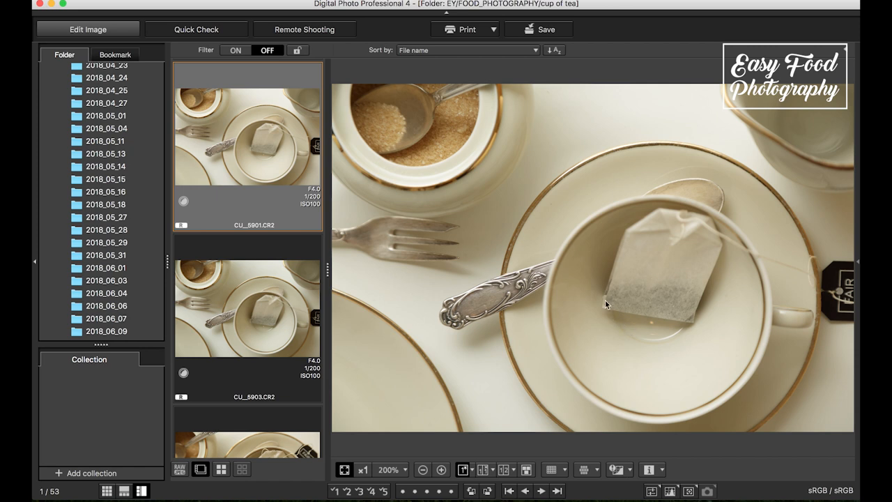
mouse_move(621, 240)
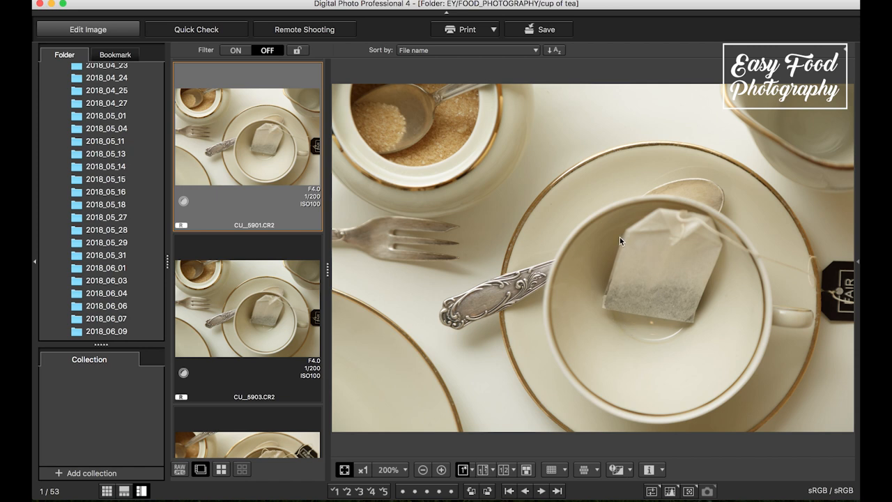
mouse_move(225, 246)
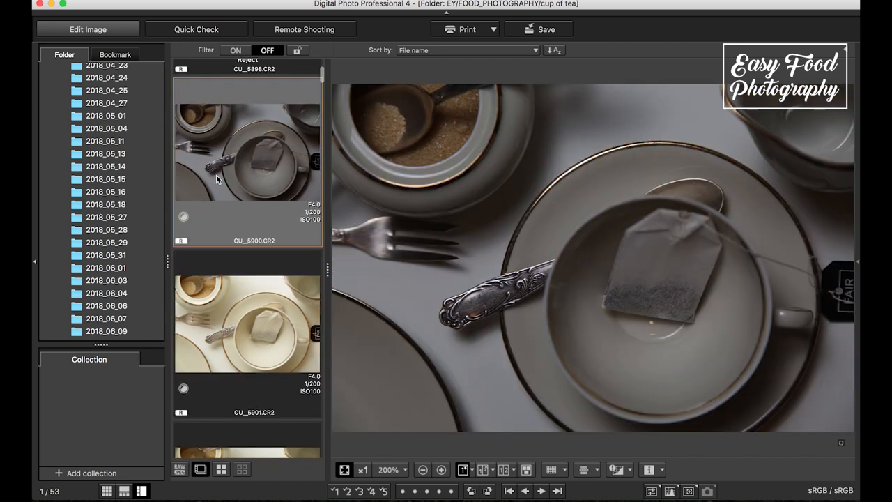
- Scroll the filmstrip past CU_5903.CR2 toward CU_5906.CR2
scroll(down, 3)
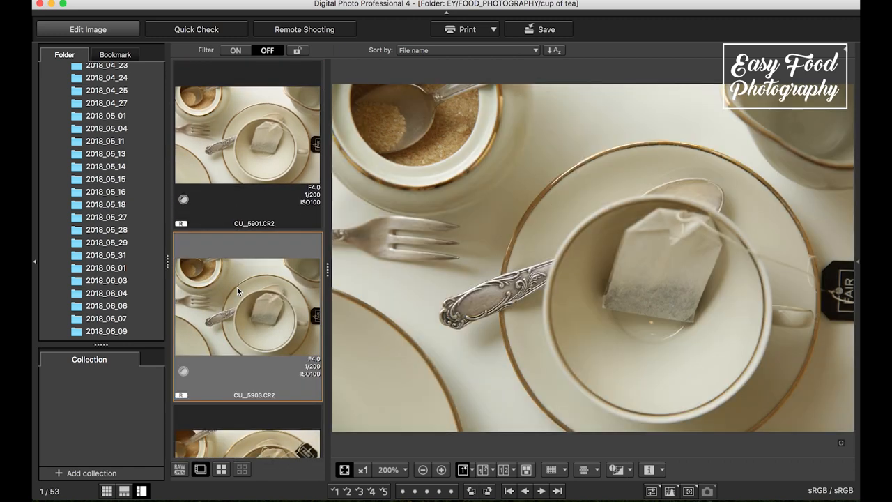
scroll(down, 3)
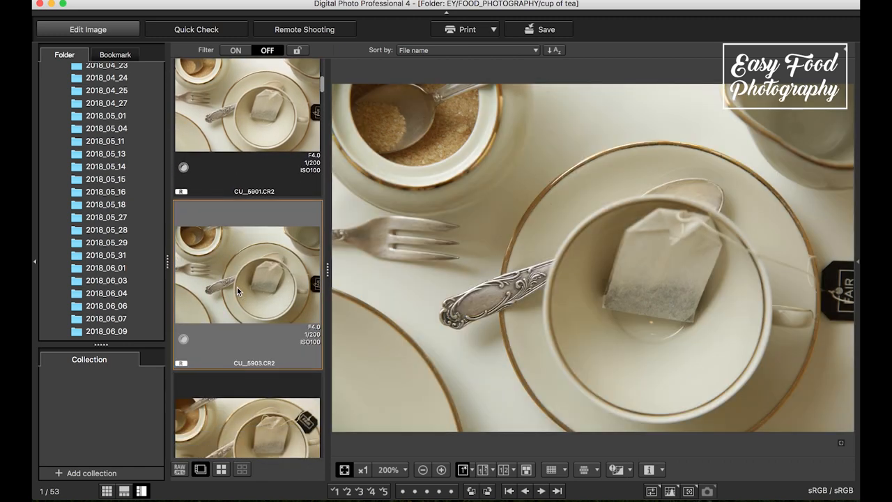
scroll(down, 3)
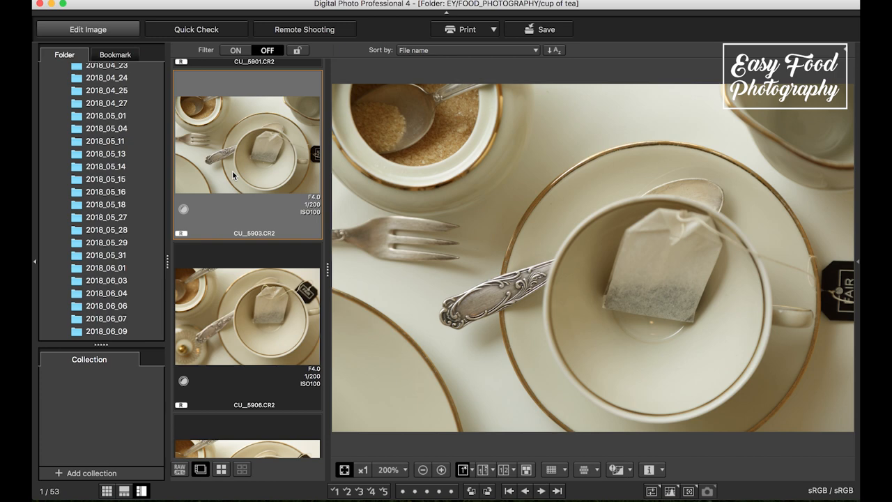
mouse_move(242, 180)
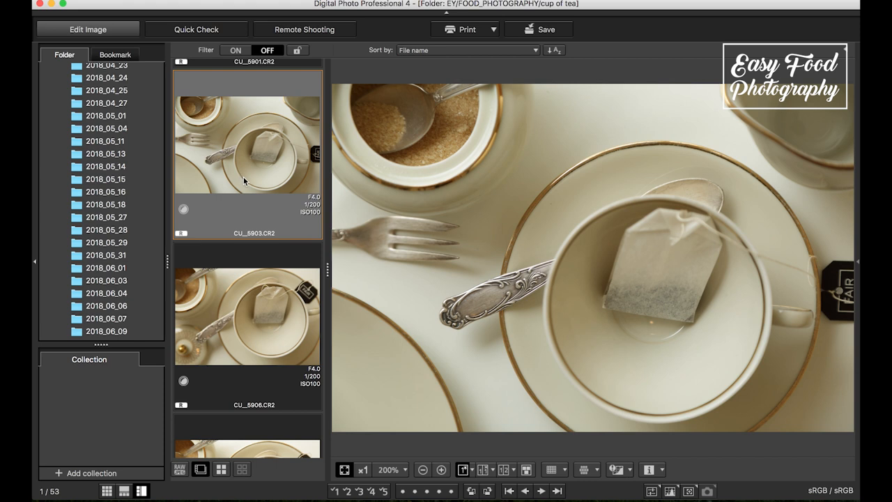
mouse_move(242, 213)
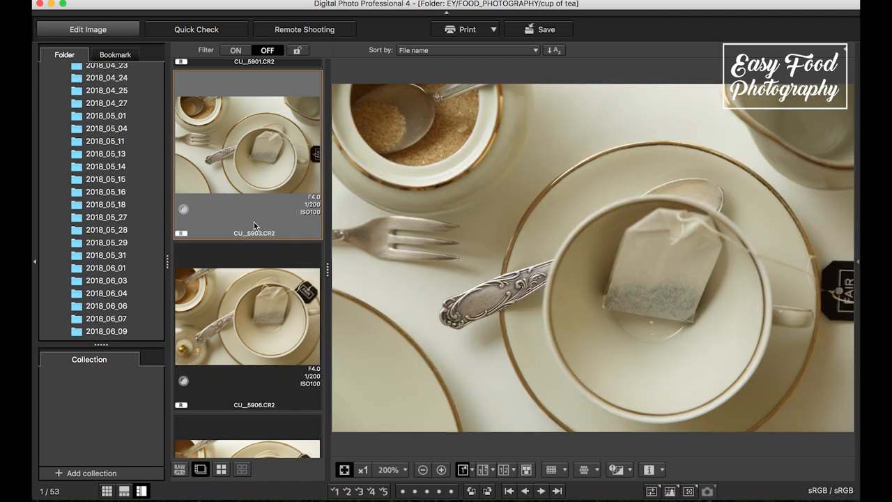
mouse_move(258, 262)
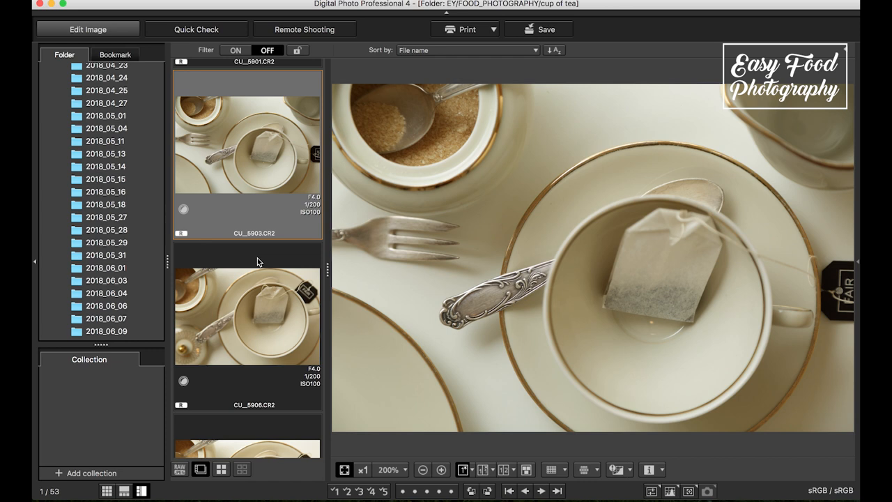
mouse_move(252, 270)
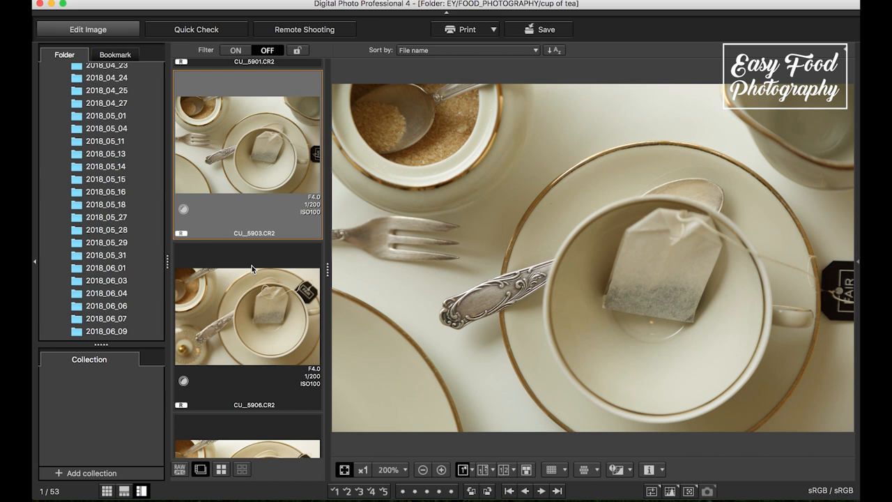
mouse_move(240, 281)
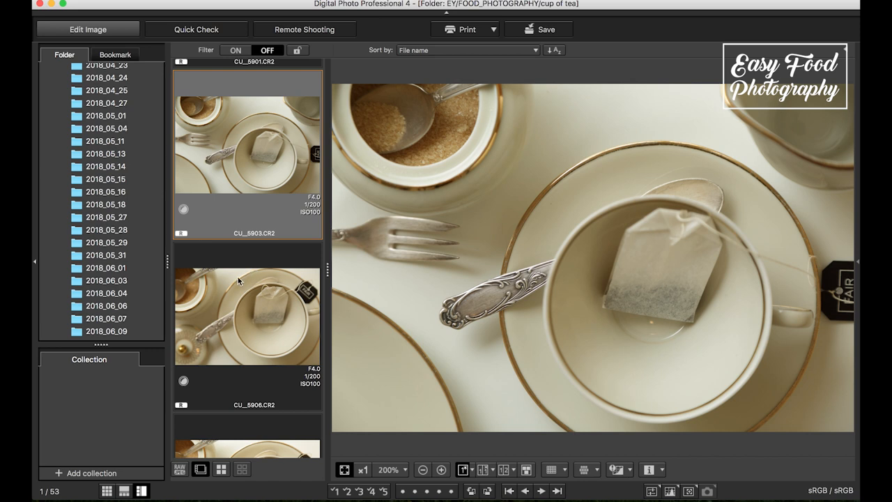
mouse_move(242, 278)
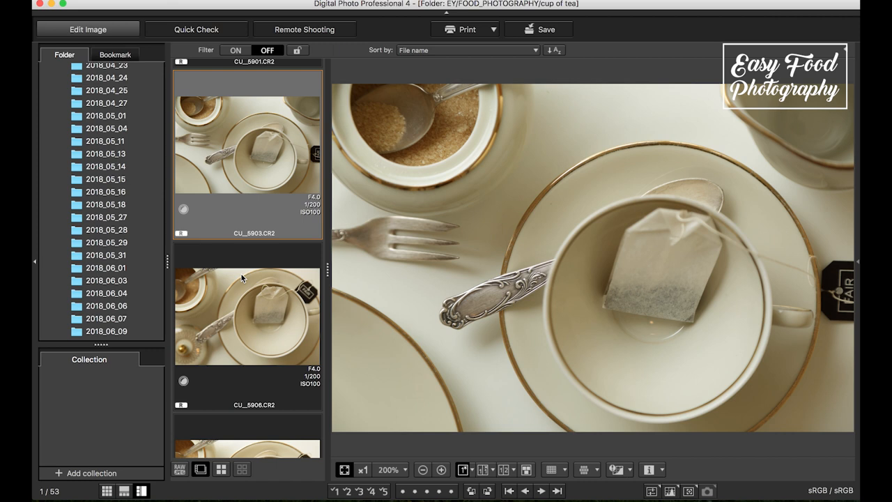
- Preview the closer tea-bag shot CU_5906.CR2 and scroll toward CU_5912.CR2
click(248, 314)
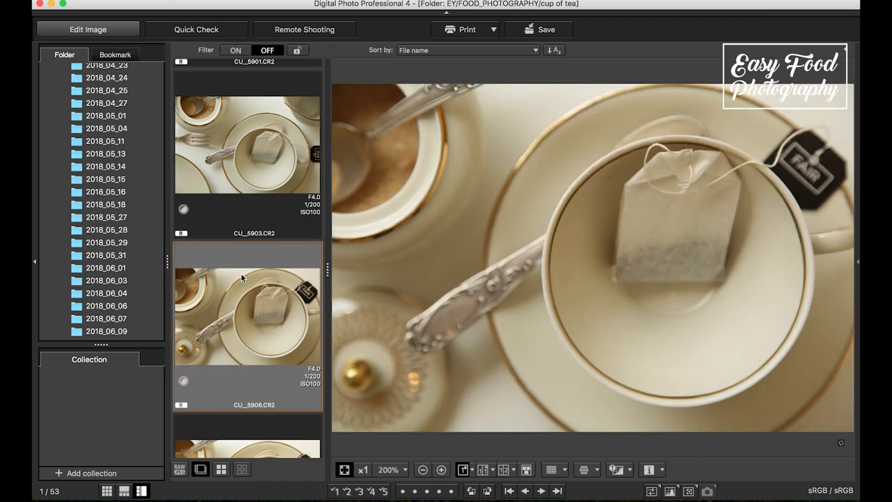
mouse_move(249, 292)
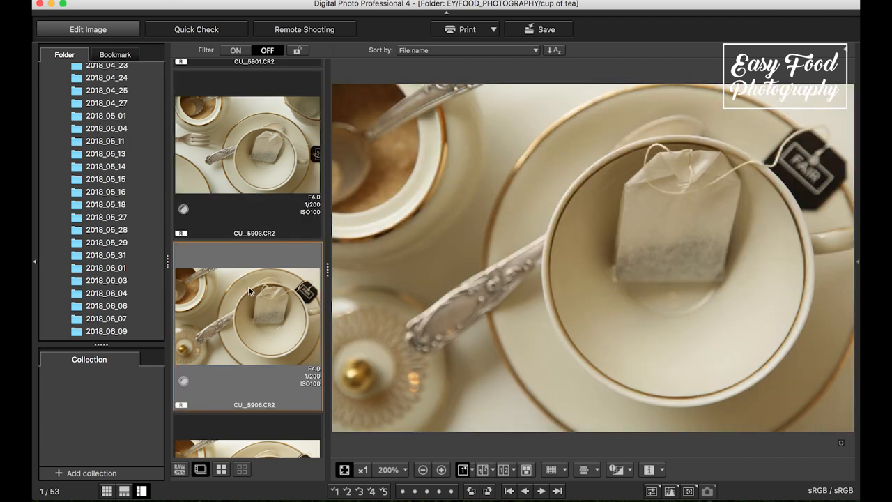
scroll(down, 3)
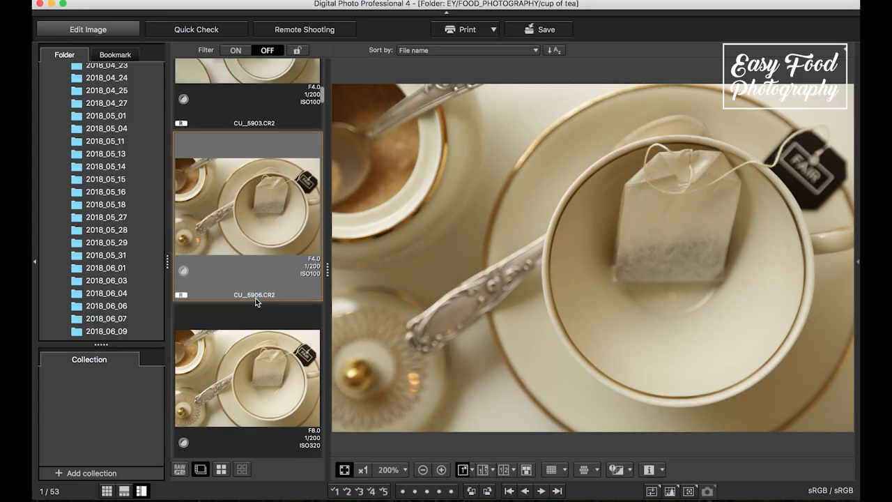
scroll(down, 3)
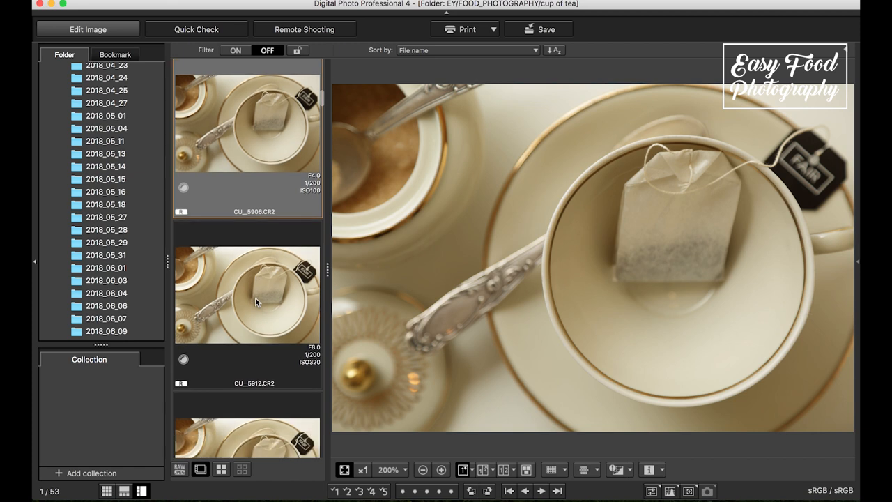
mouse_move(254, 309)
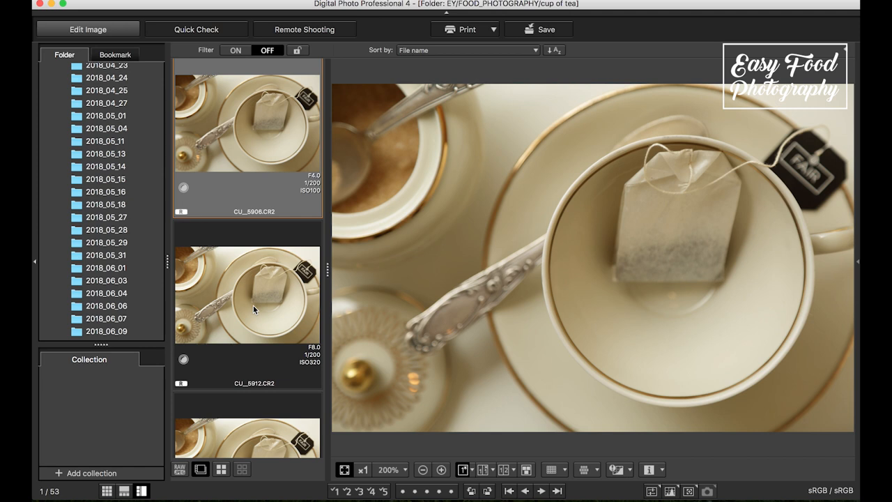
mouse_move(273, 237)
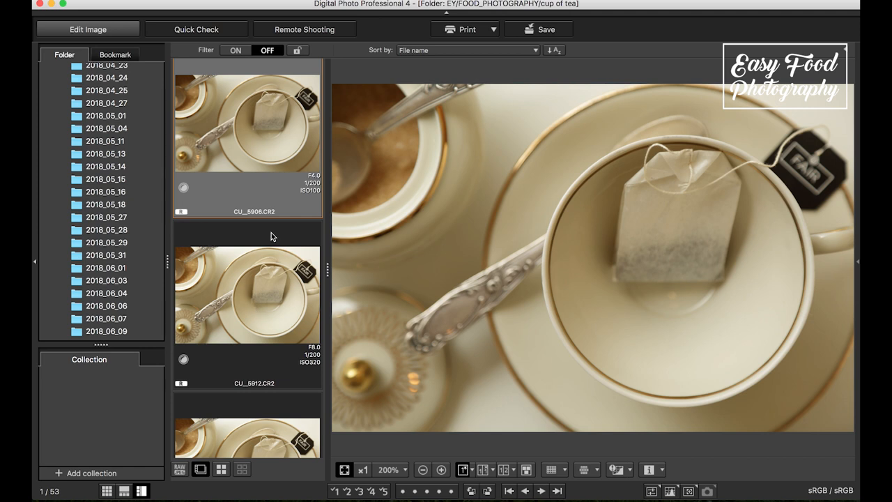
mouse_move(630, 114)
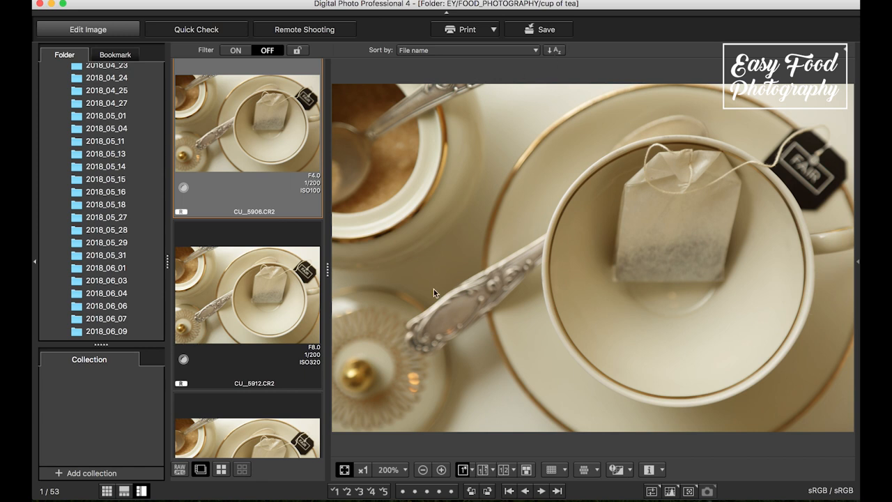
mouse_move(400, 258)
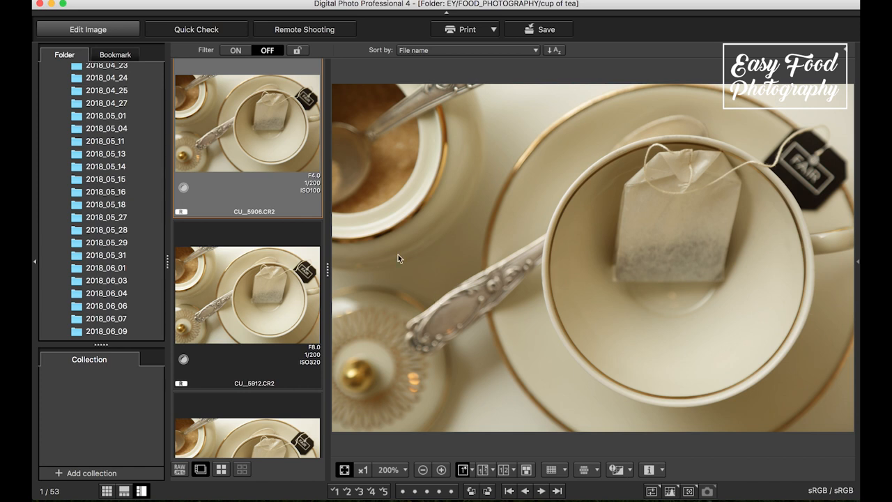
mouse_move(286, 151)
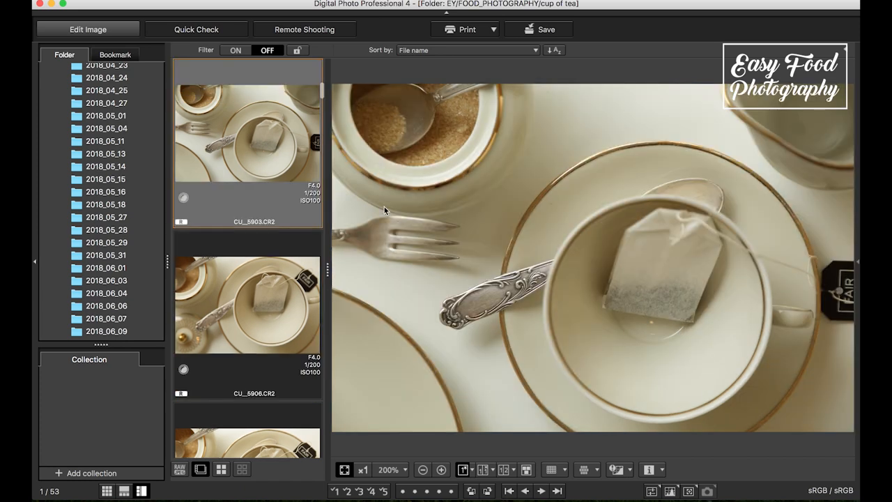
mouse_move(701, 335)
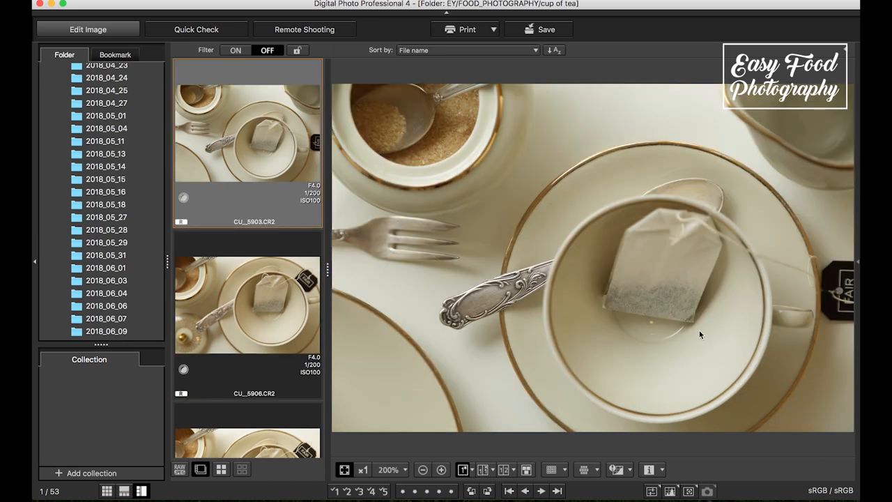
mouse_move(465, 305)
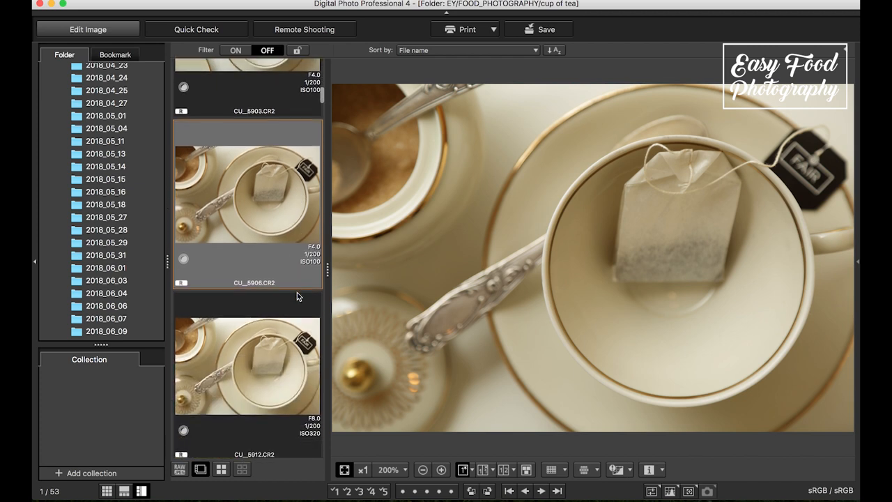
- Preview CU_5916.CR2, then scroll down to the dark-tea shot CU_5931.CR2
scroll(down, 3)
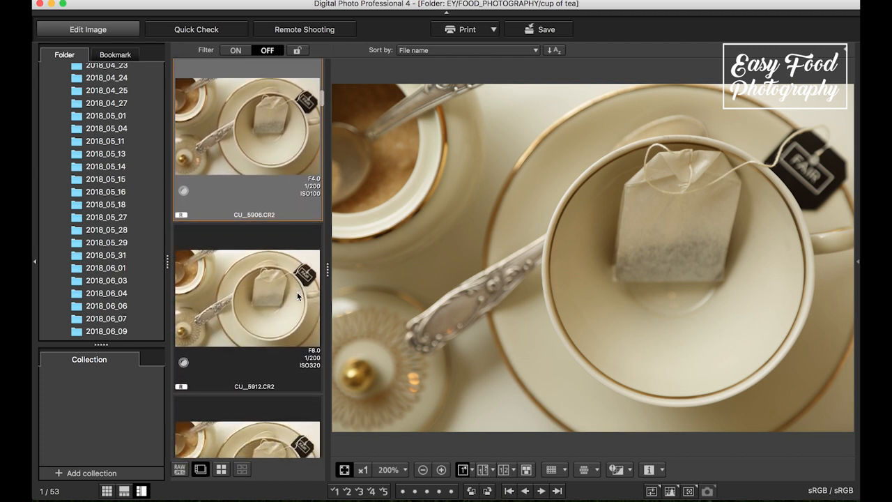
scroll(up, 3)
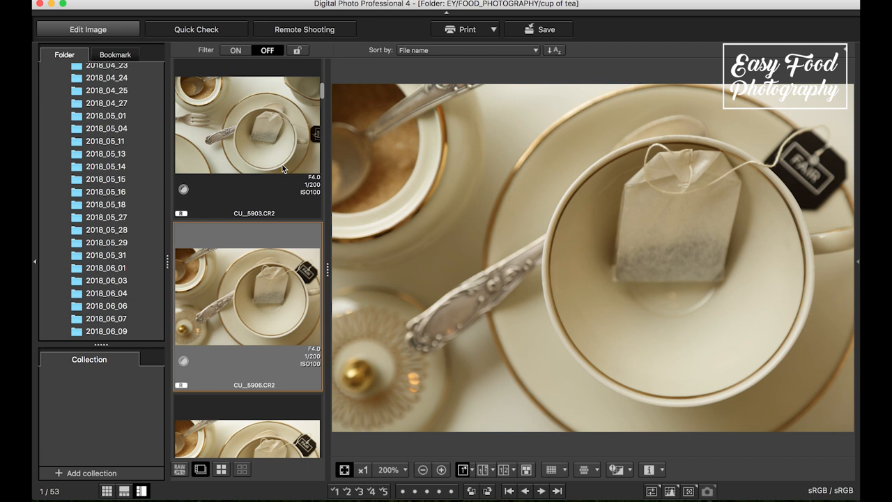
mouse_move(619, 237)
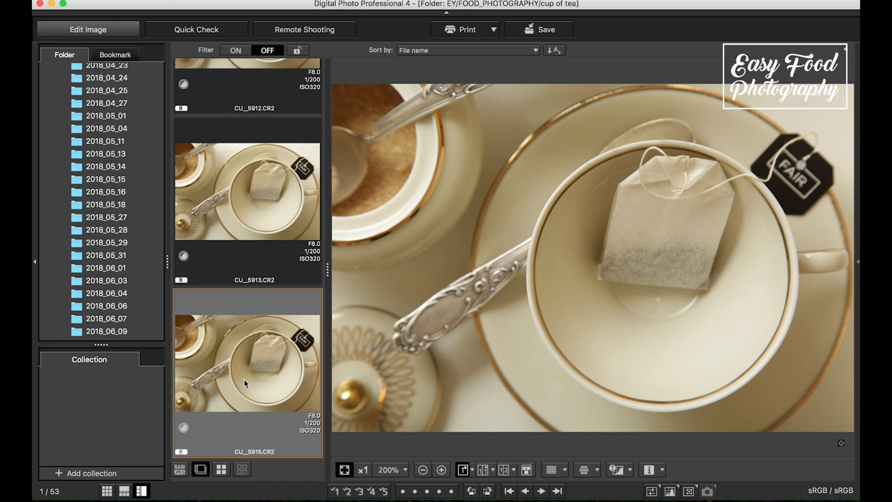
mouse_move(565, 94)
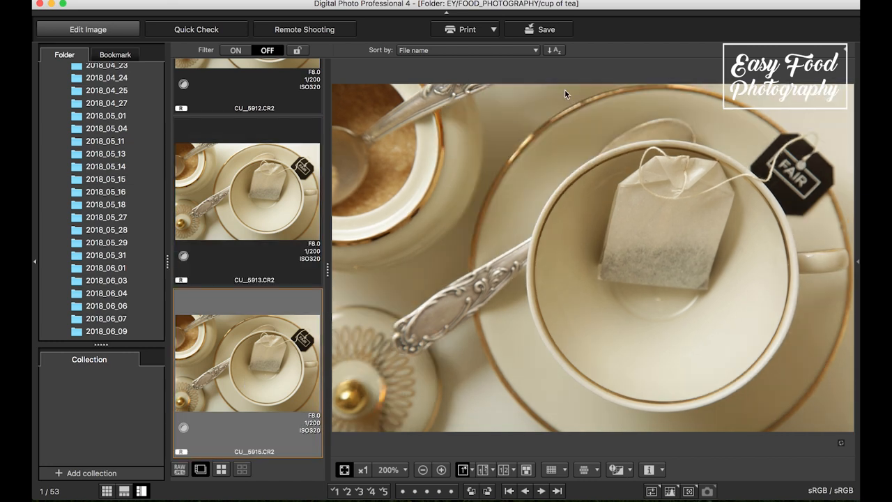
mouse_move(439, 240)
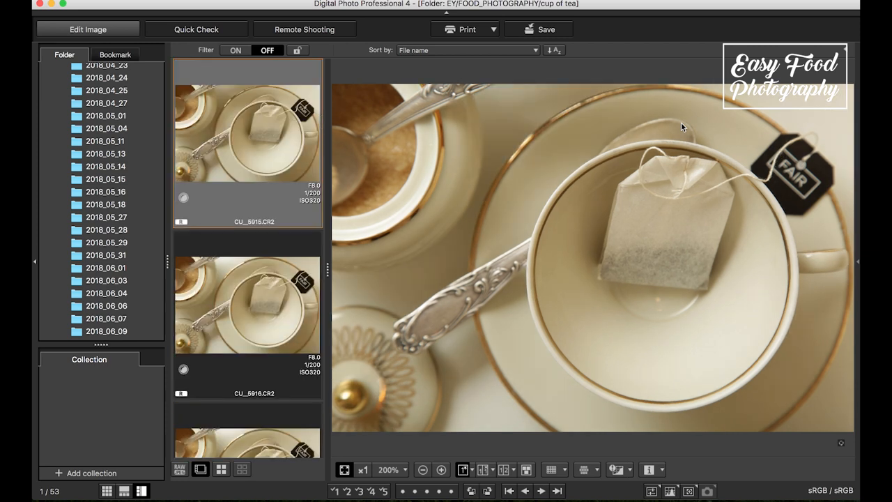
click(248, 306)
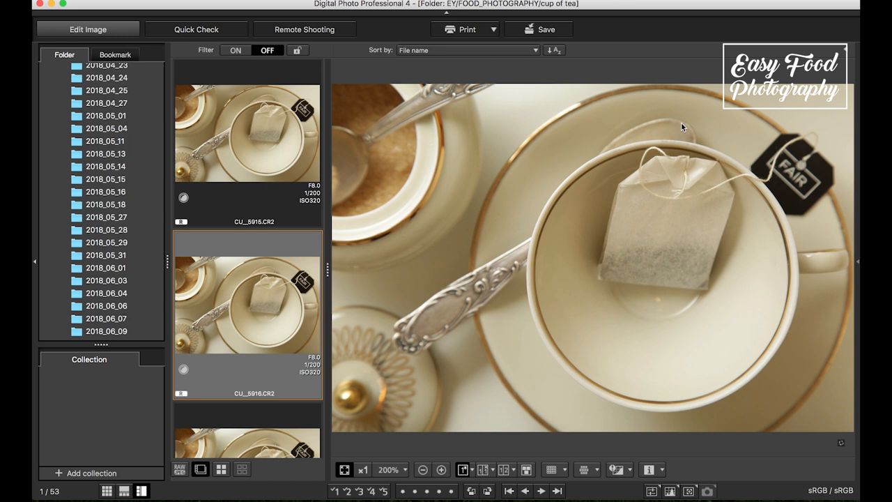
scroll(down, 3)
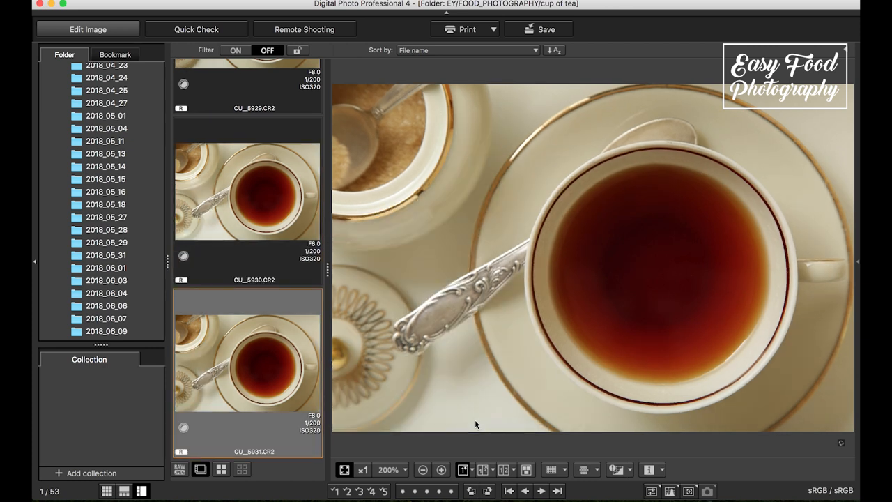
- Scroll the filmstrip down to CU_6017.CR2, the plain tea before milk
scroll(down, 3)
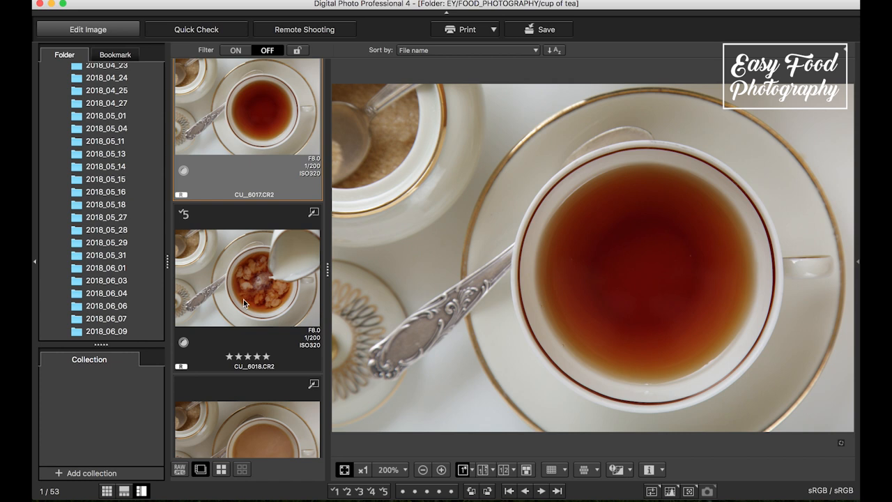
- Preview five-star shots CU_6018.CR2 and CU_6015.CR2, ending on milk-swirl CU_6001.CR2
click(247, 277)
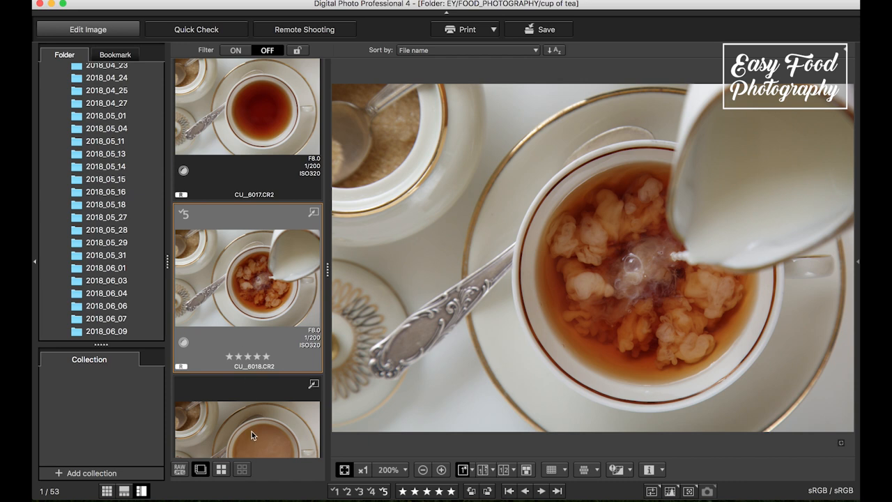
scroll(down, 3)
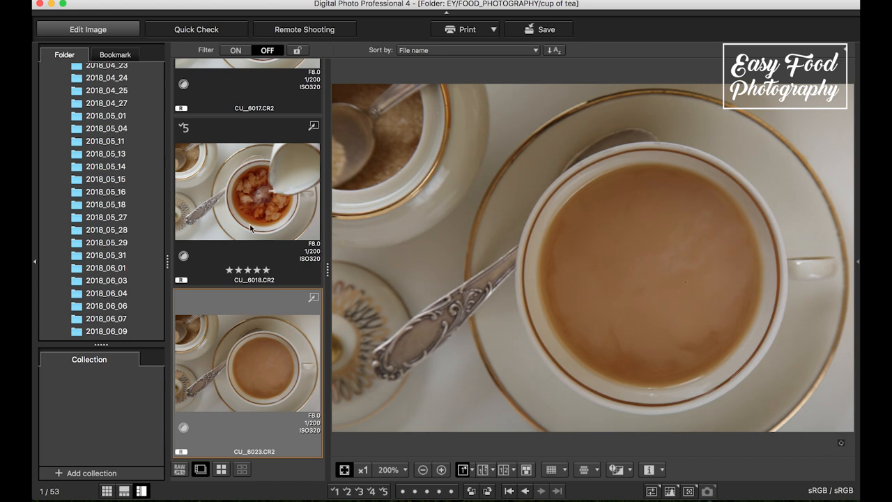
mouse_move(251, 225)
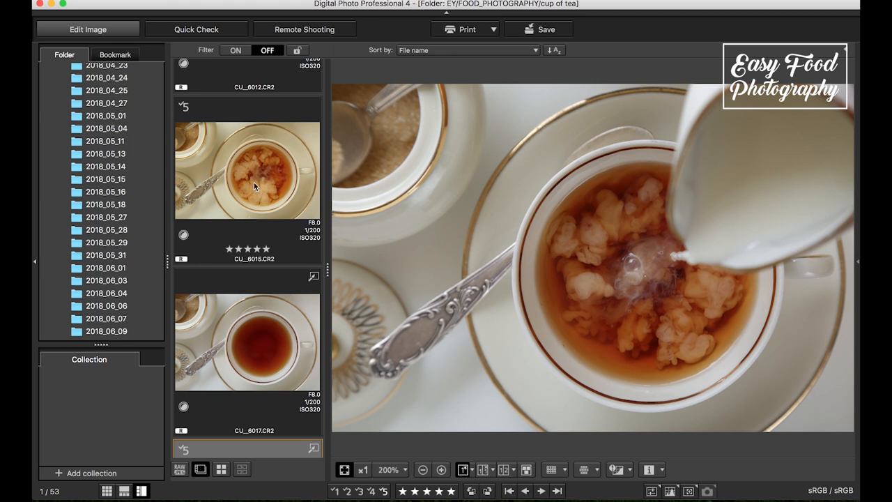
click(248, 171)
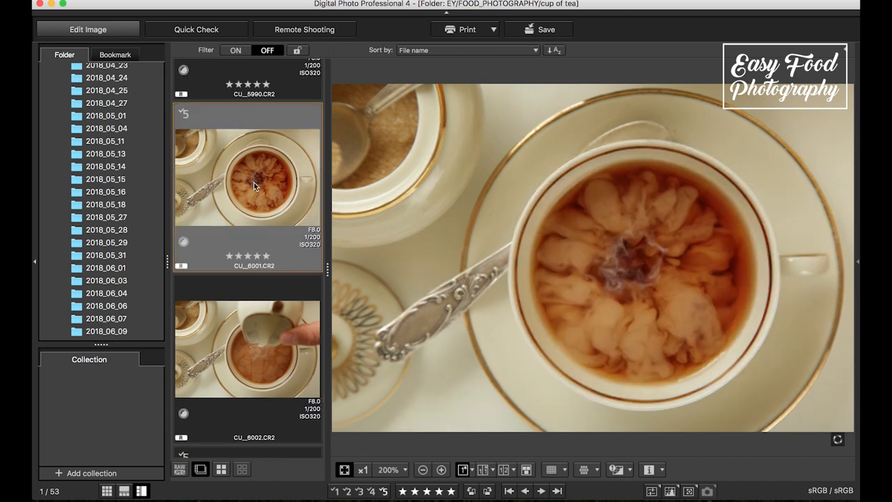
scroll(down, 3)
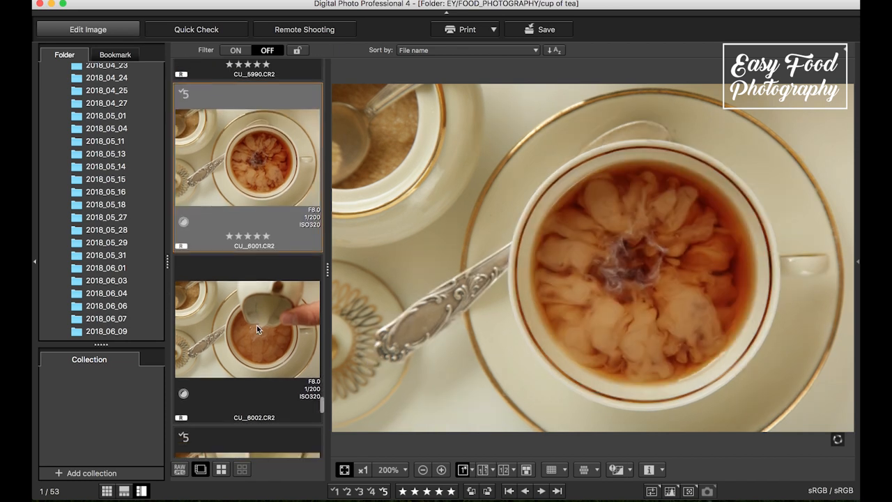